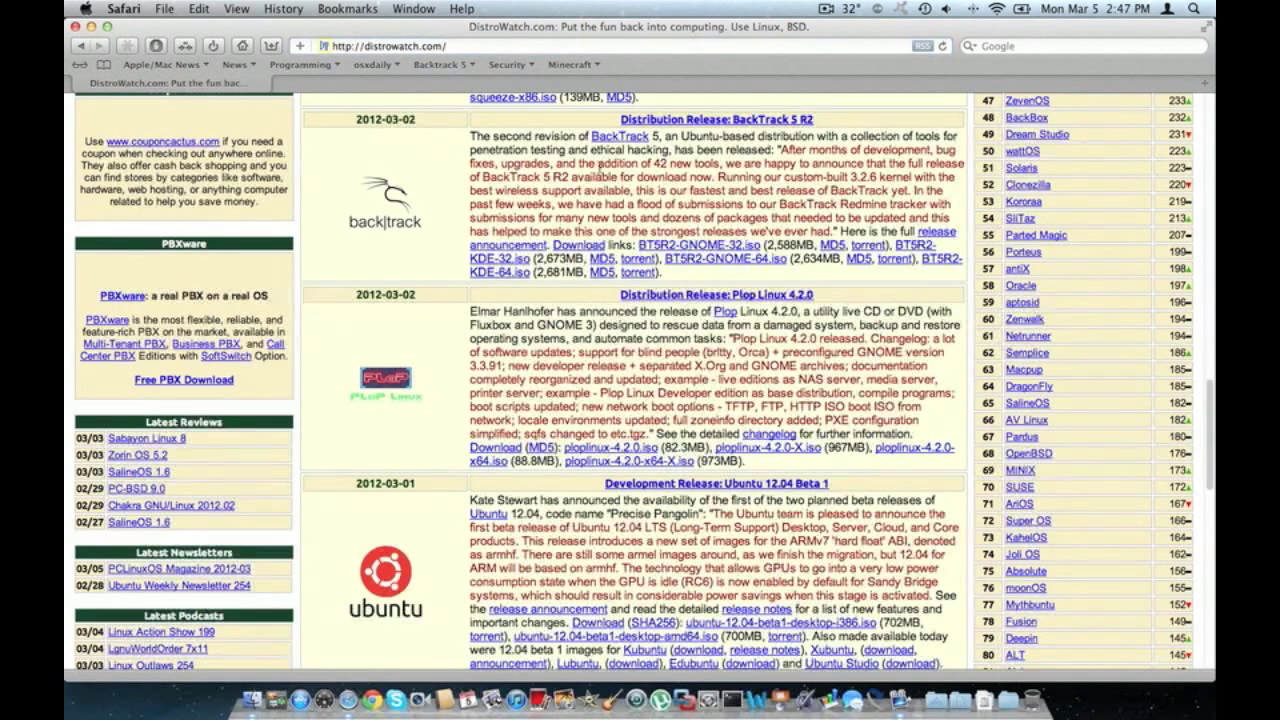
mouse_move(555, 372)
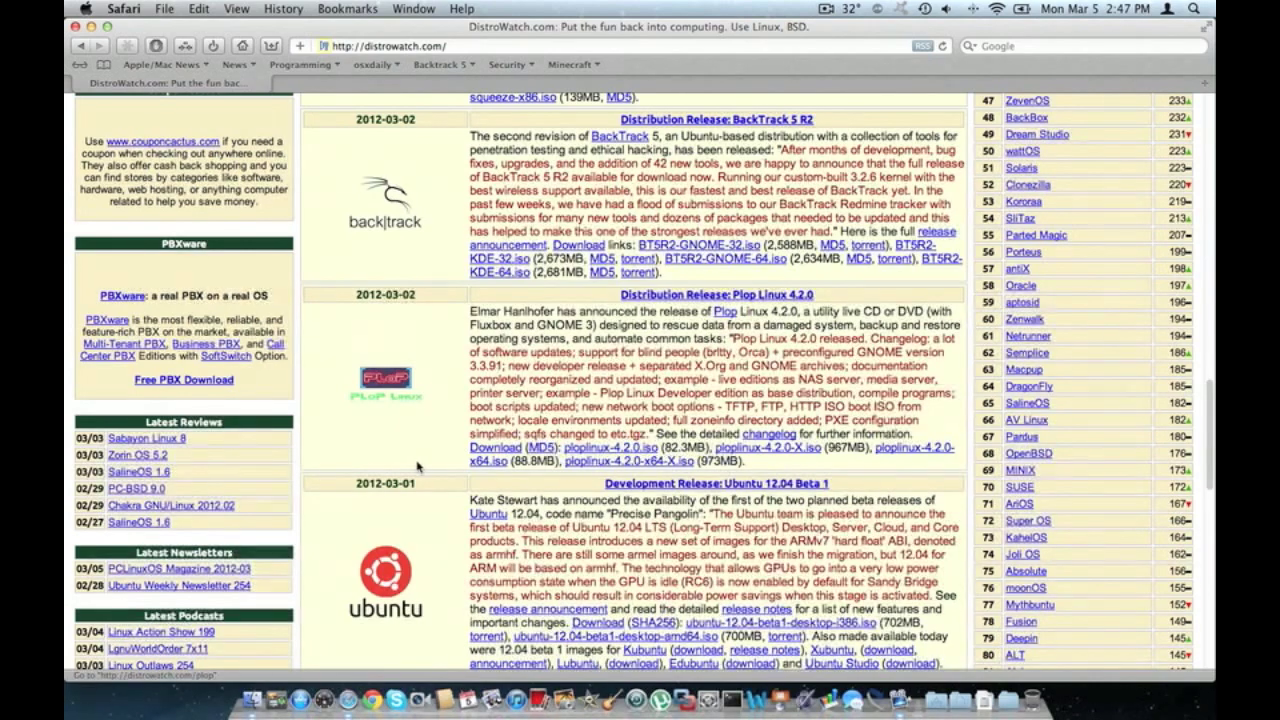
Step: Scroll the DistroWatch news feed back up to Unity Linux 2012 Alpha 1 and Oracle Linux 5.8
scroll(down, 3)
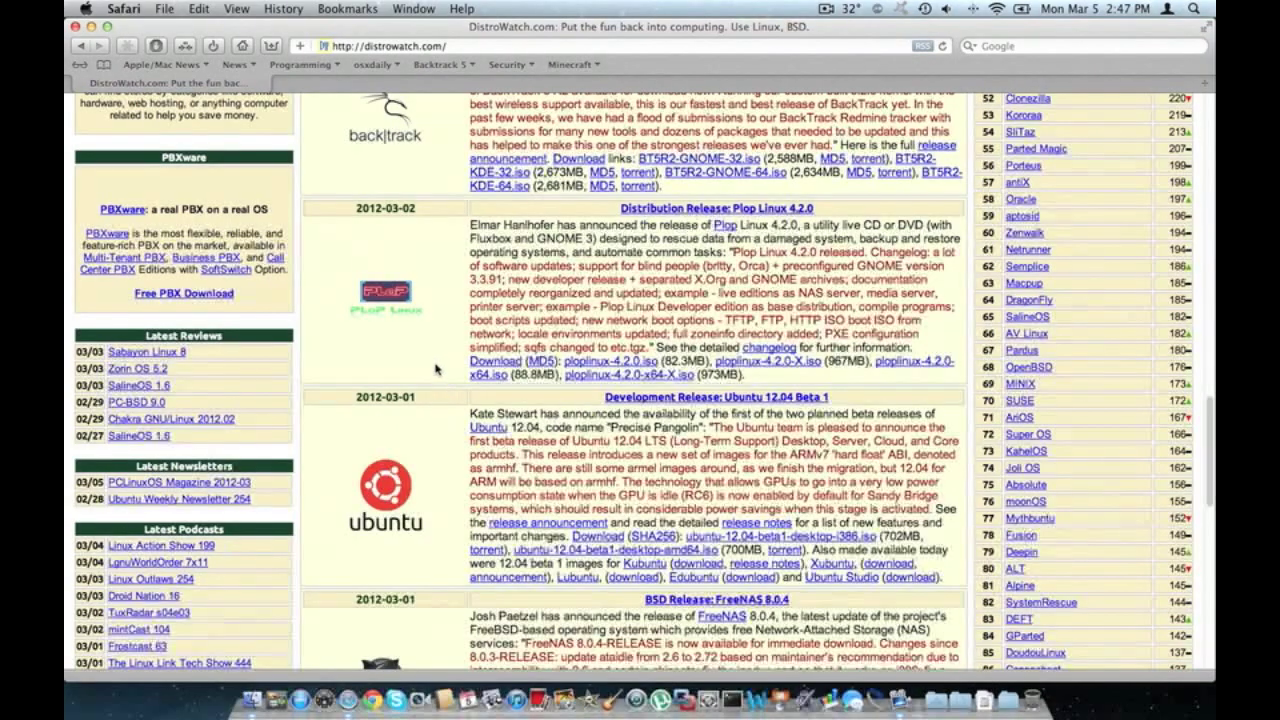
scroll(down, 3)
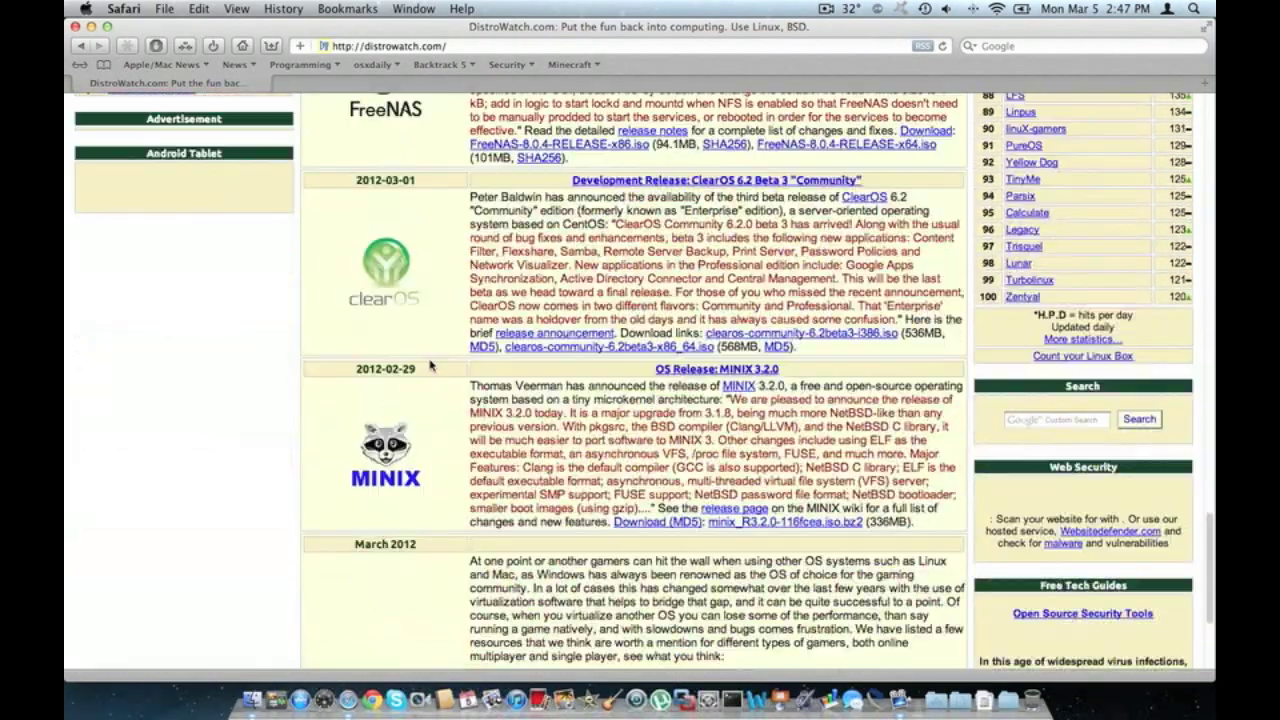
scroll(up, 3)
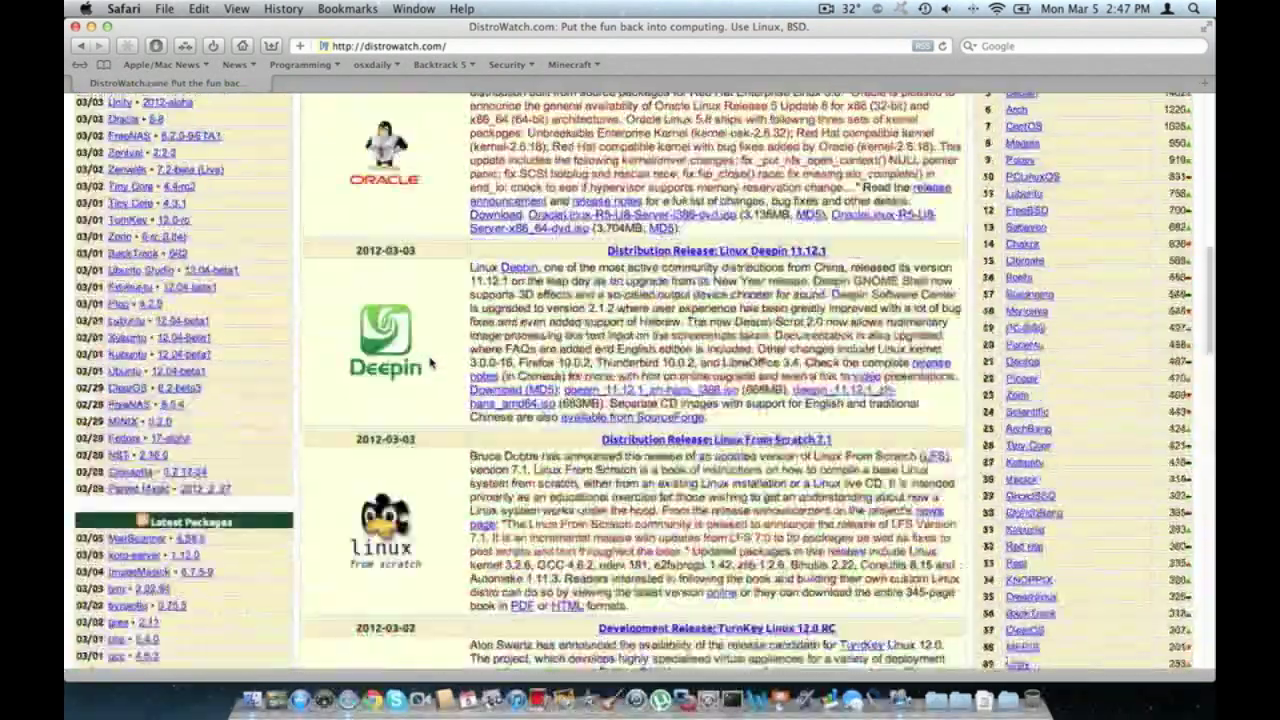
scroll(up, 3)
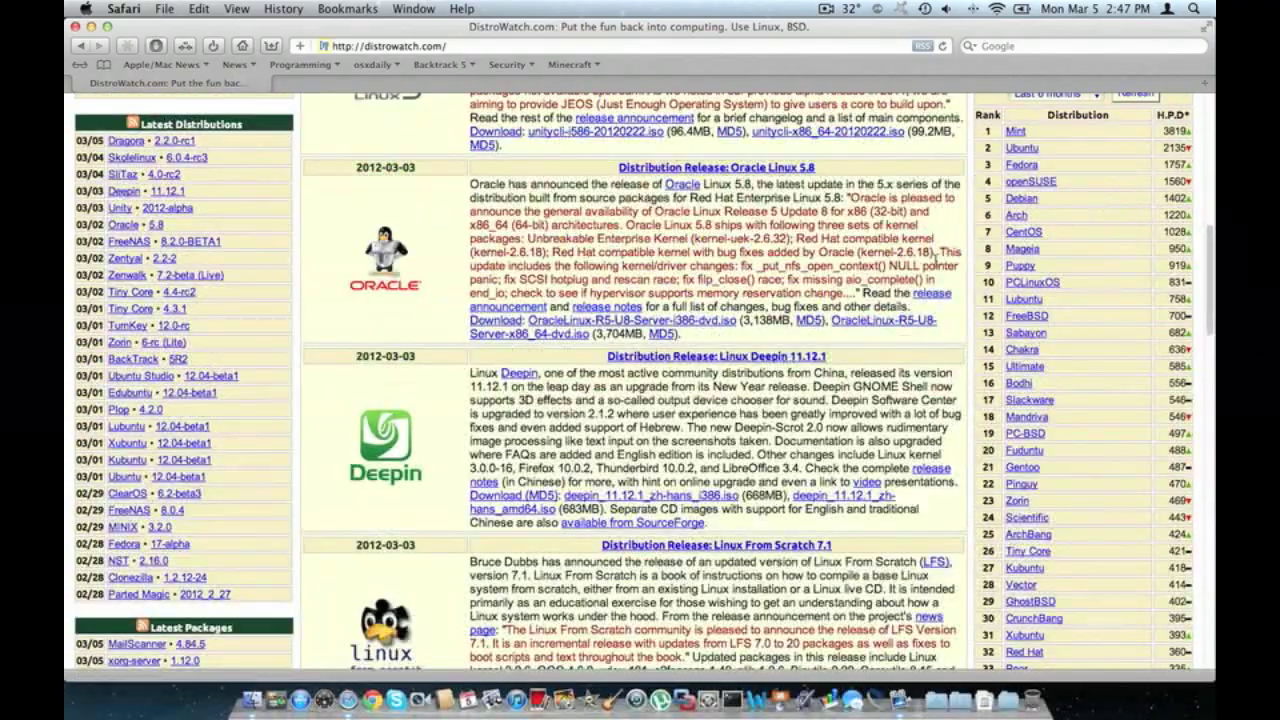
scroll(up, 3)
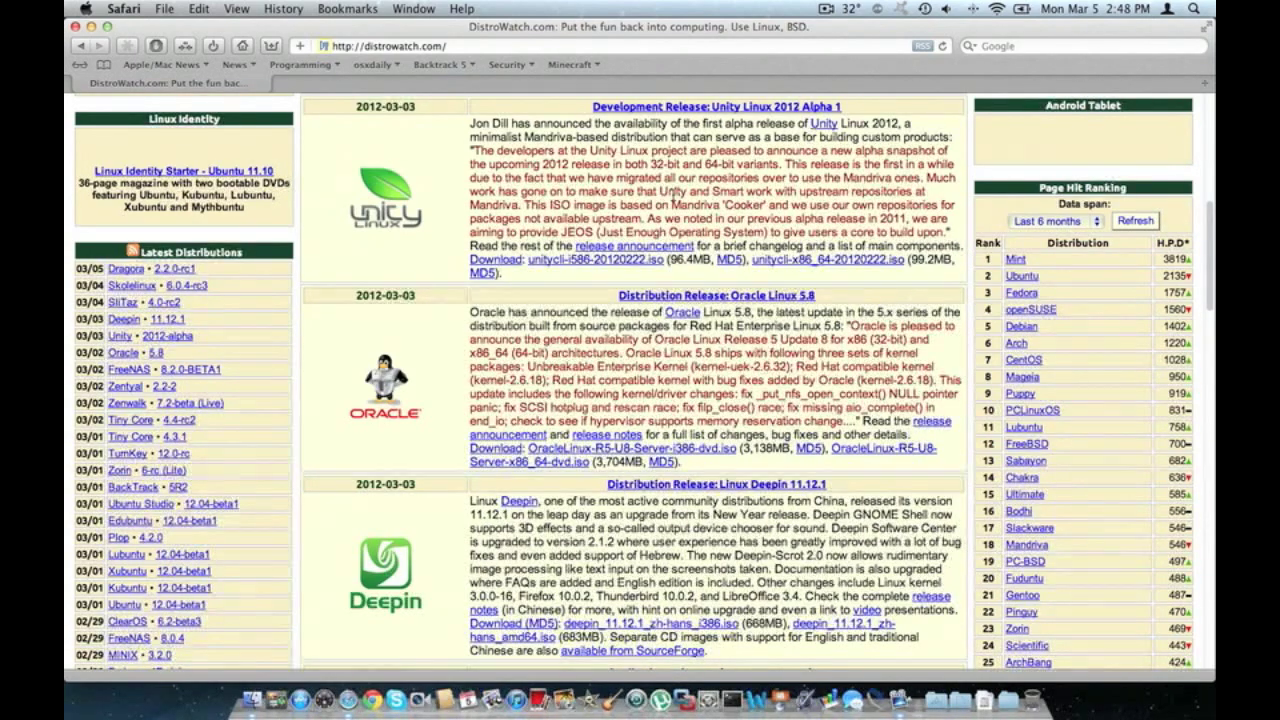
mouse_move(1017, 259)
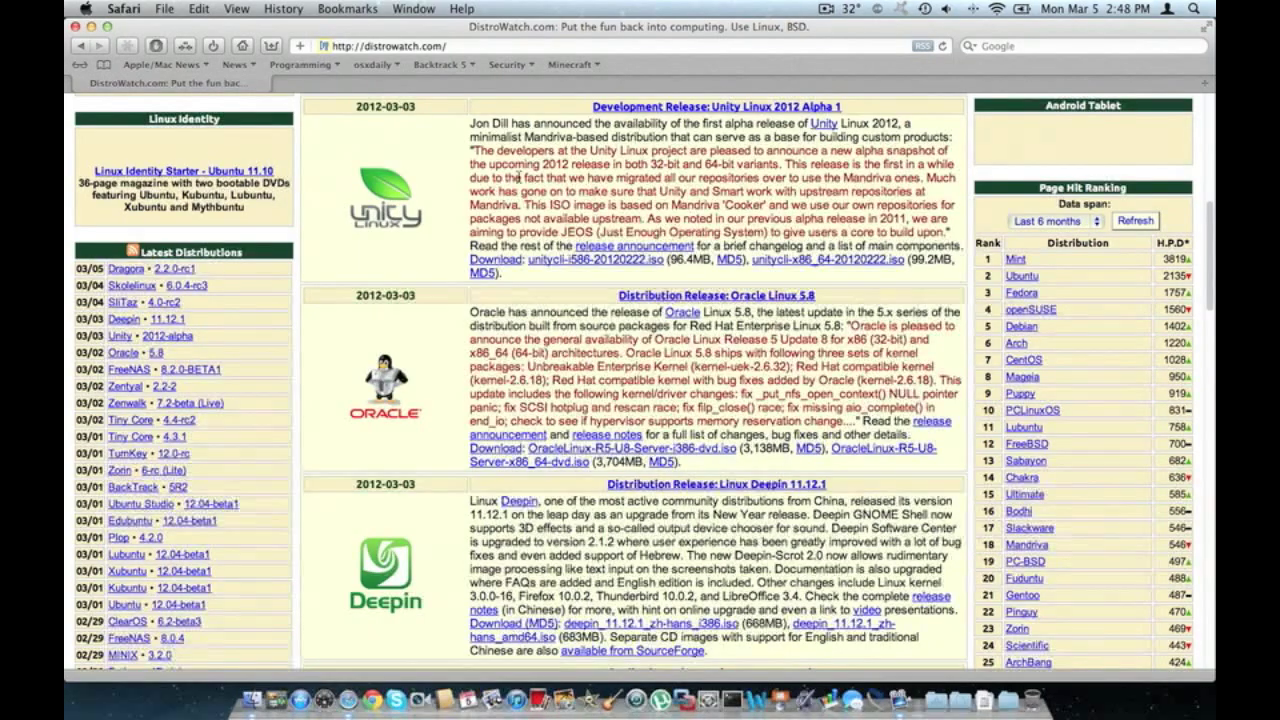
Step: Scroll DistroWatch's release news to the BackTrack 5 R2 entry and its announcement link
scroll(down, 3)
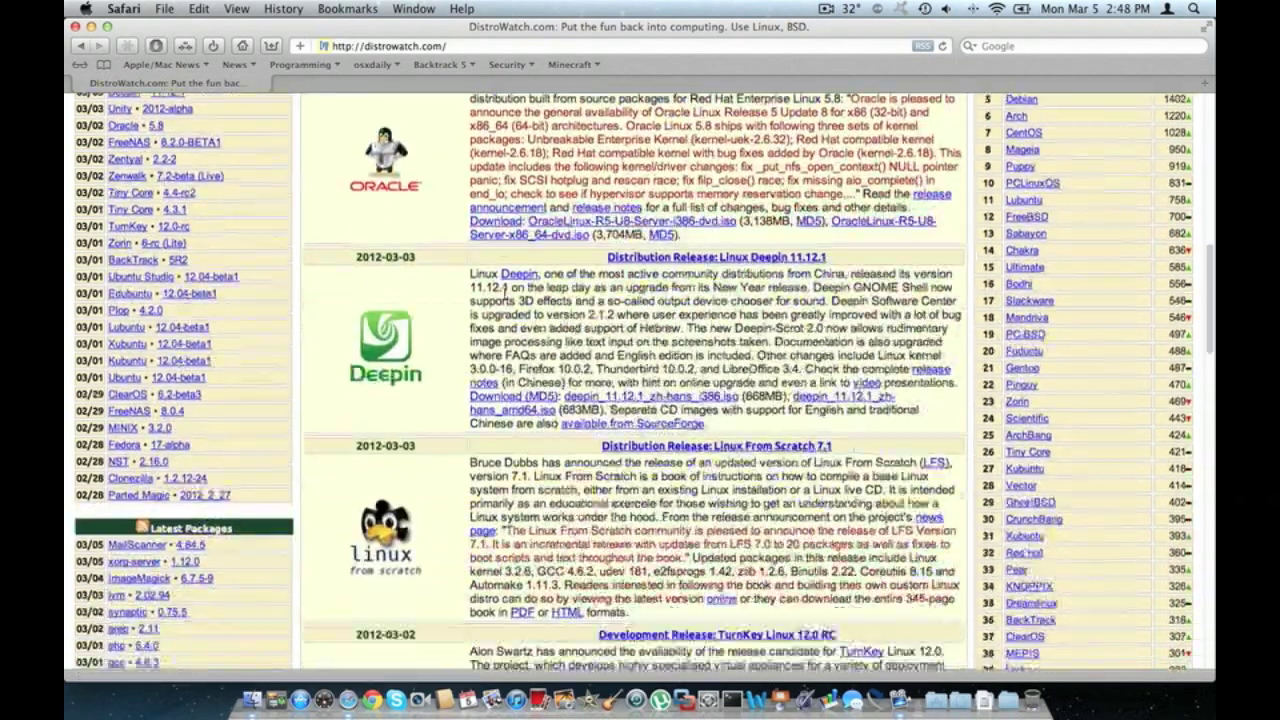
scroll(up, 3)
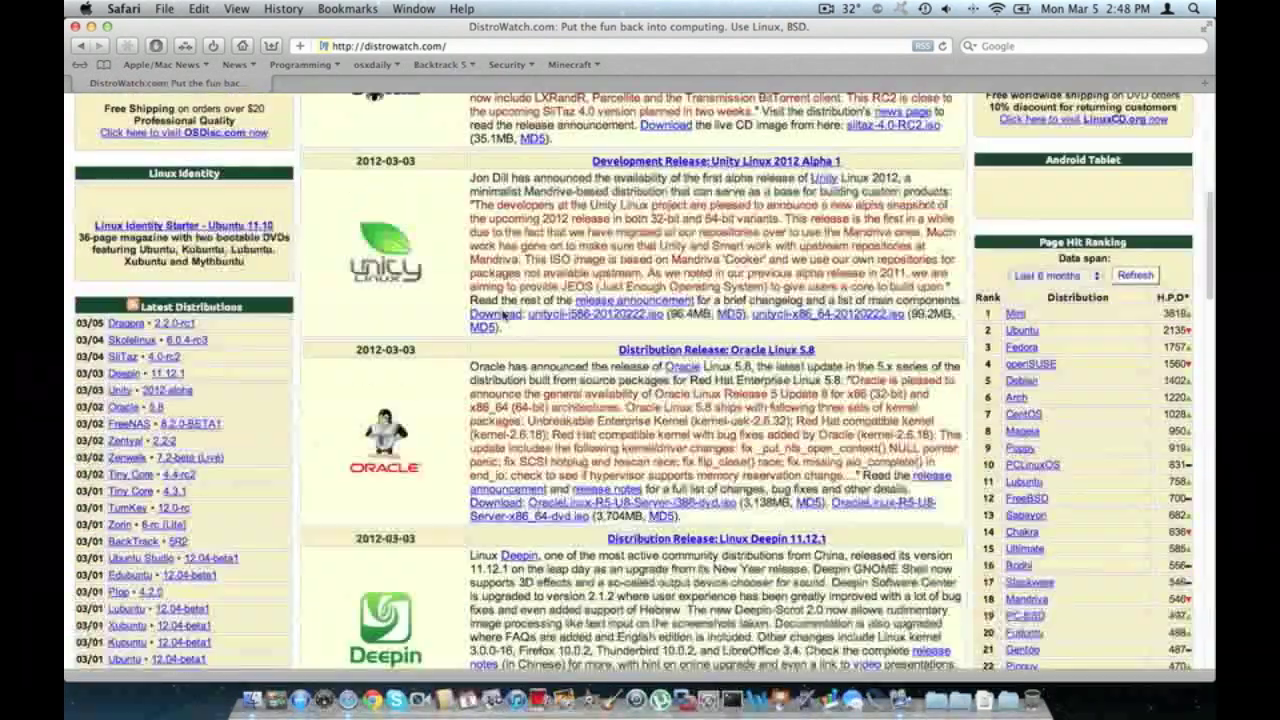
scroll(down, 3)
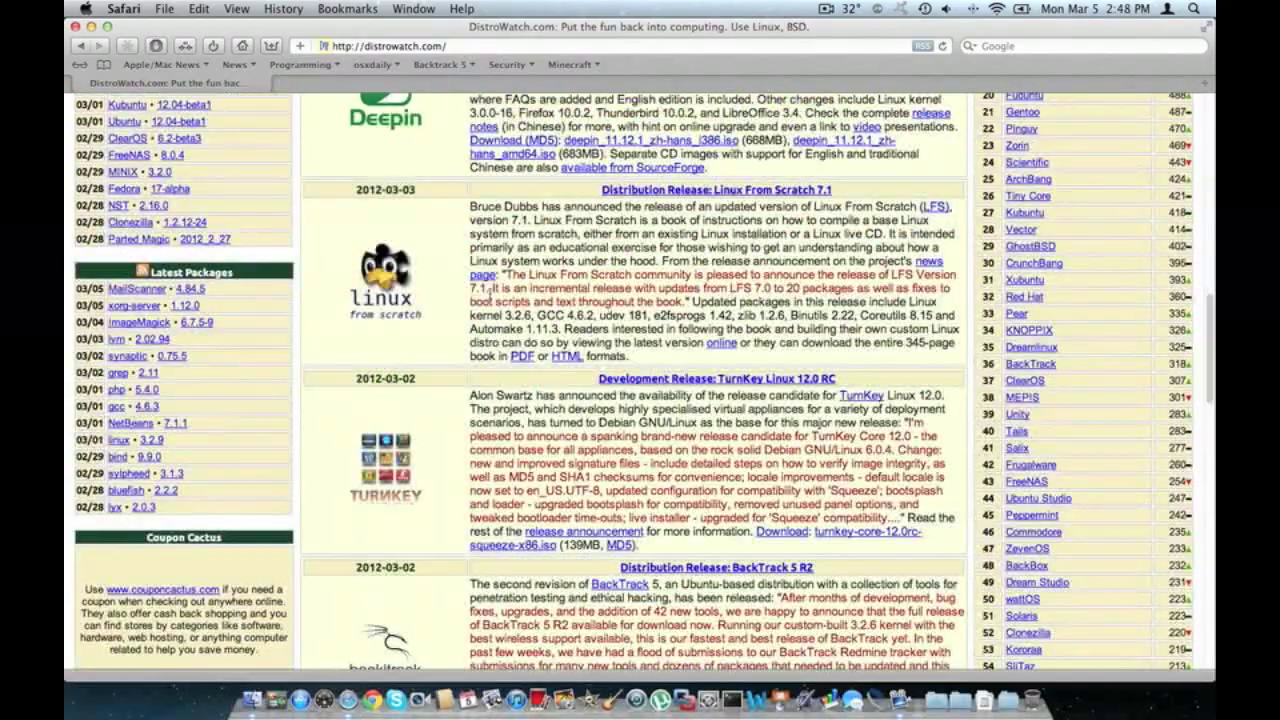
scroll(down, 3)
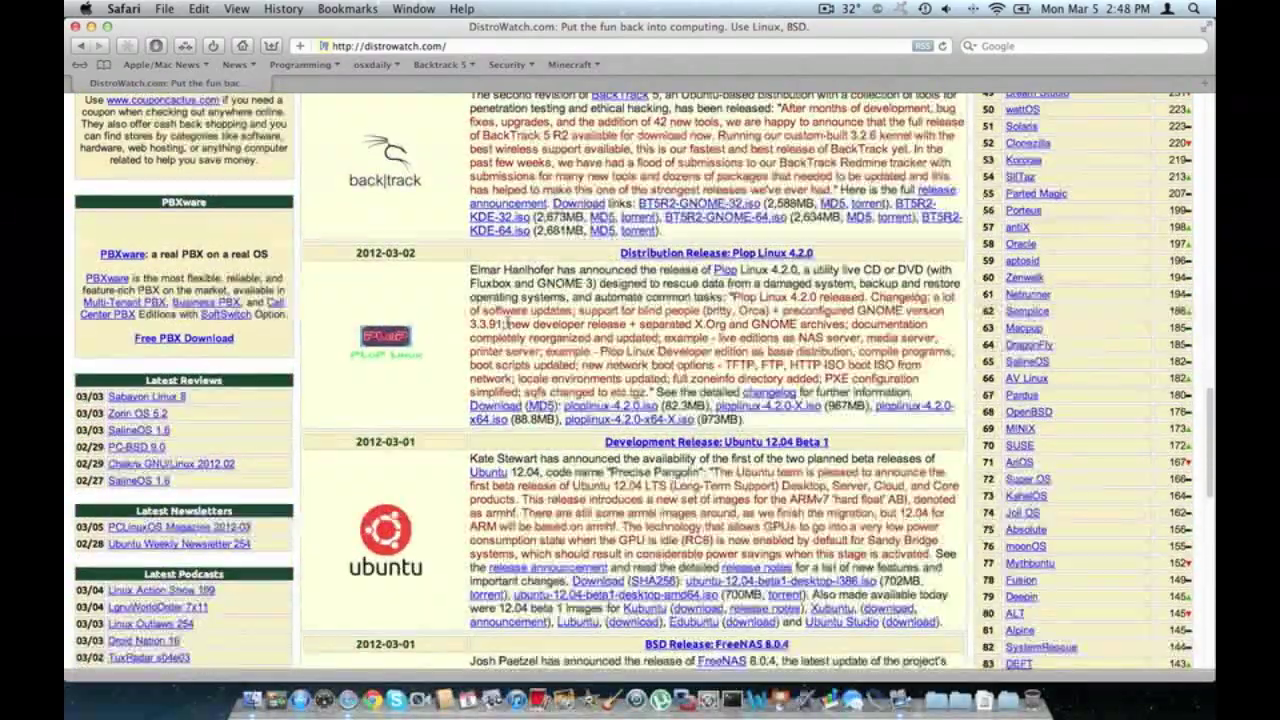
scroll(up, 3)
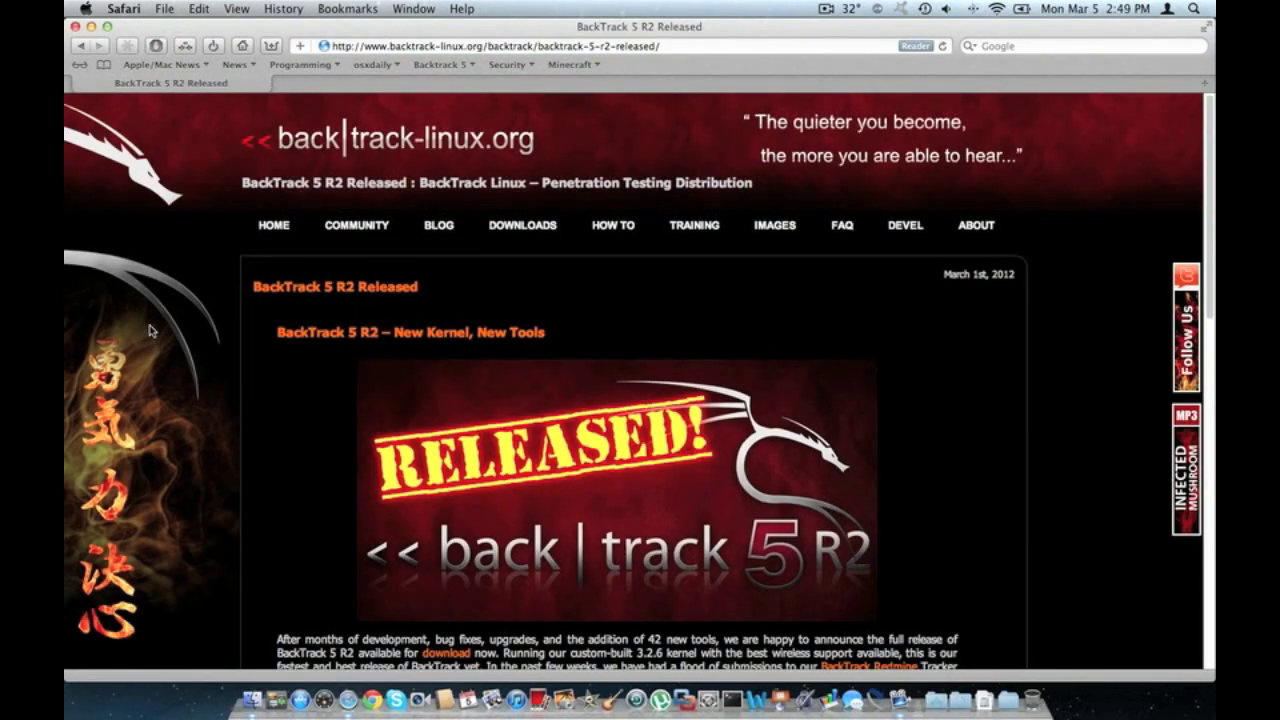
mouse_move(170, 313)
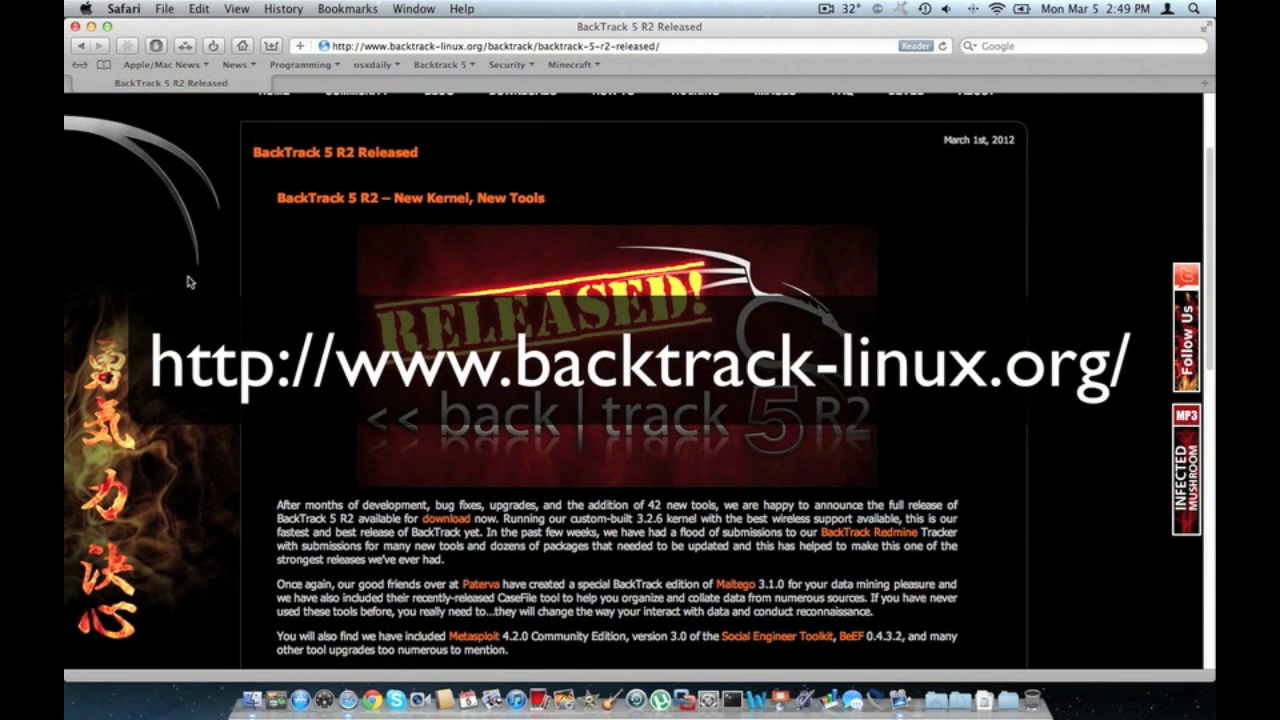
Step: Scroll past the banner through the 42 new tools to the weekly security updates
scroll(down, 3)
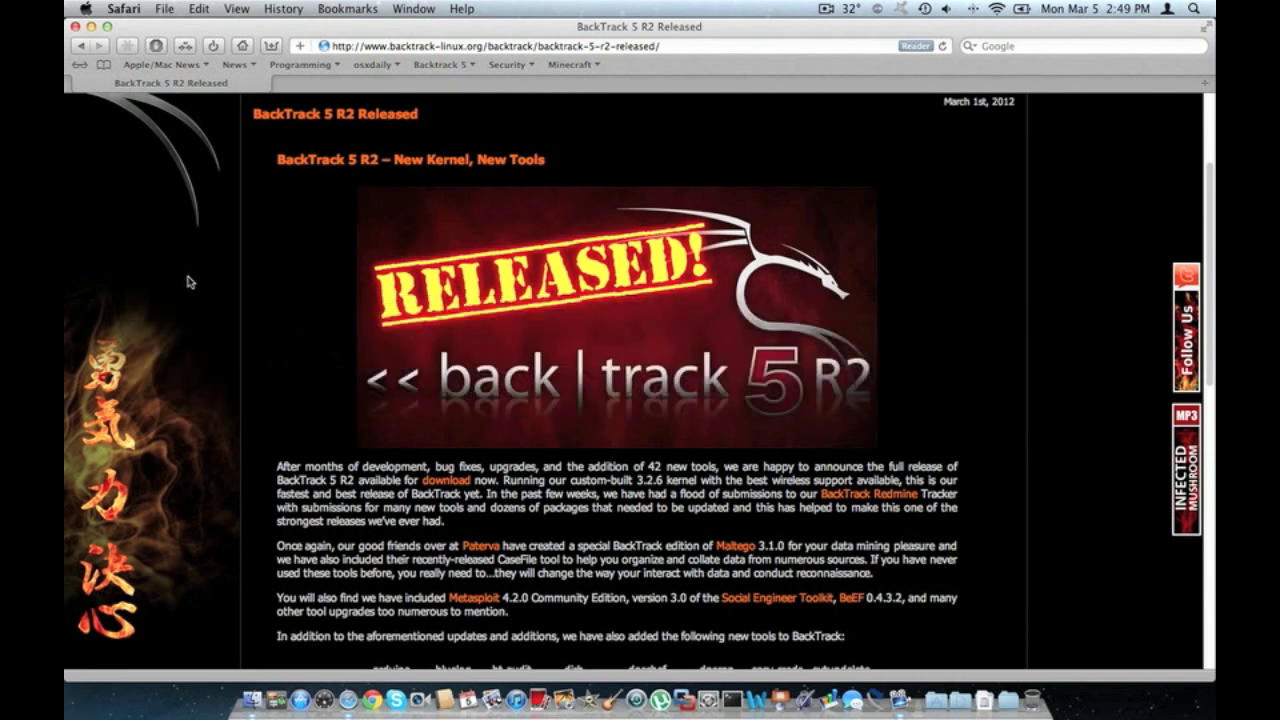
scroll(down, 3)
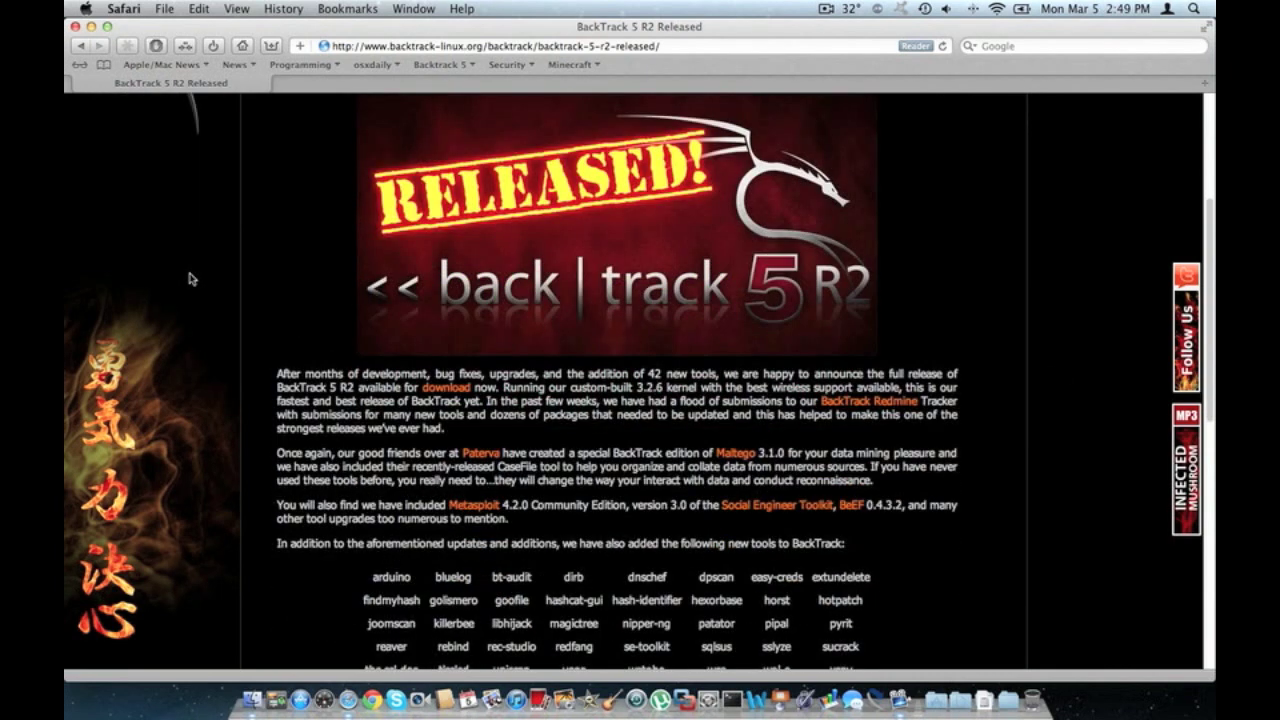
scroll(down, 3)
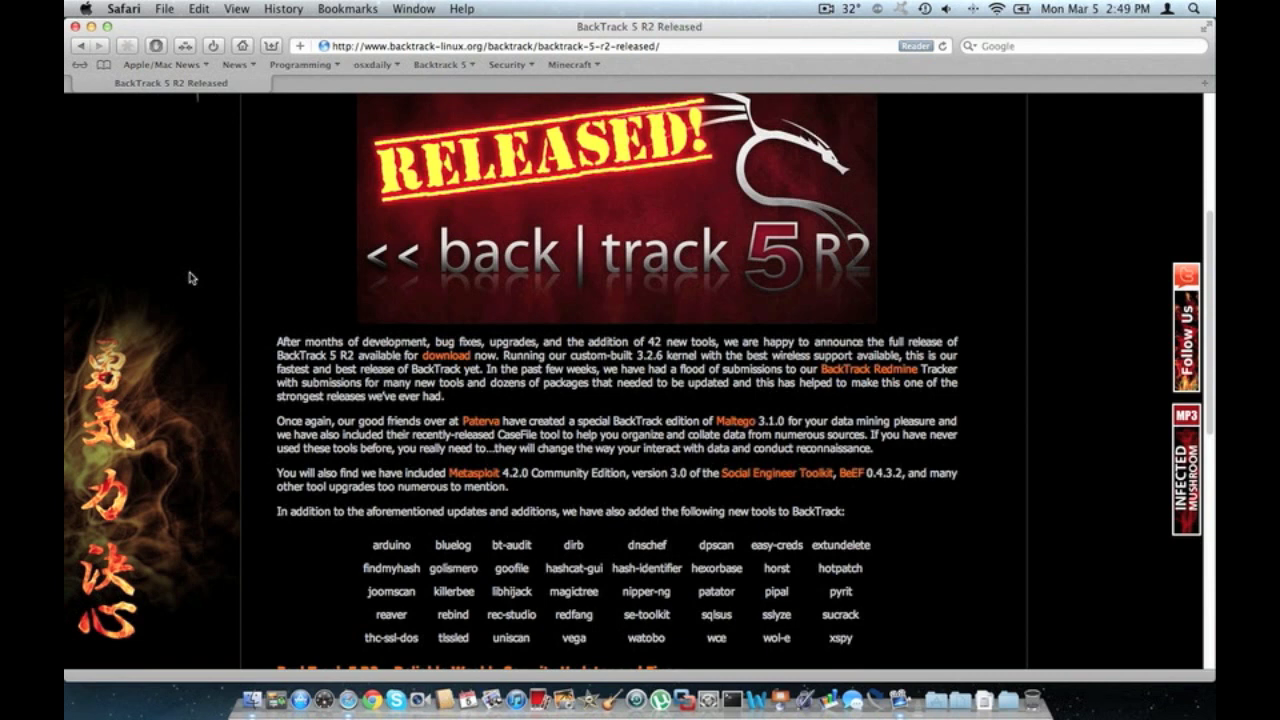
mouse_move(197, 278)
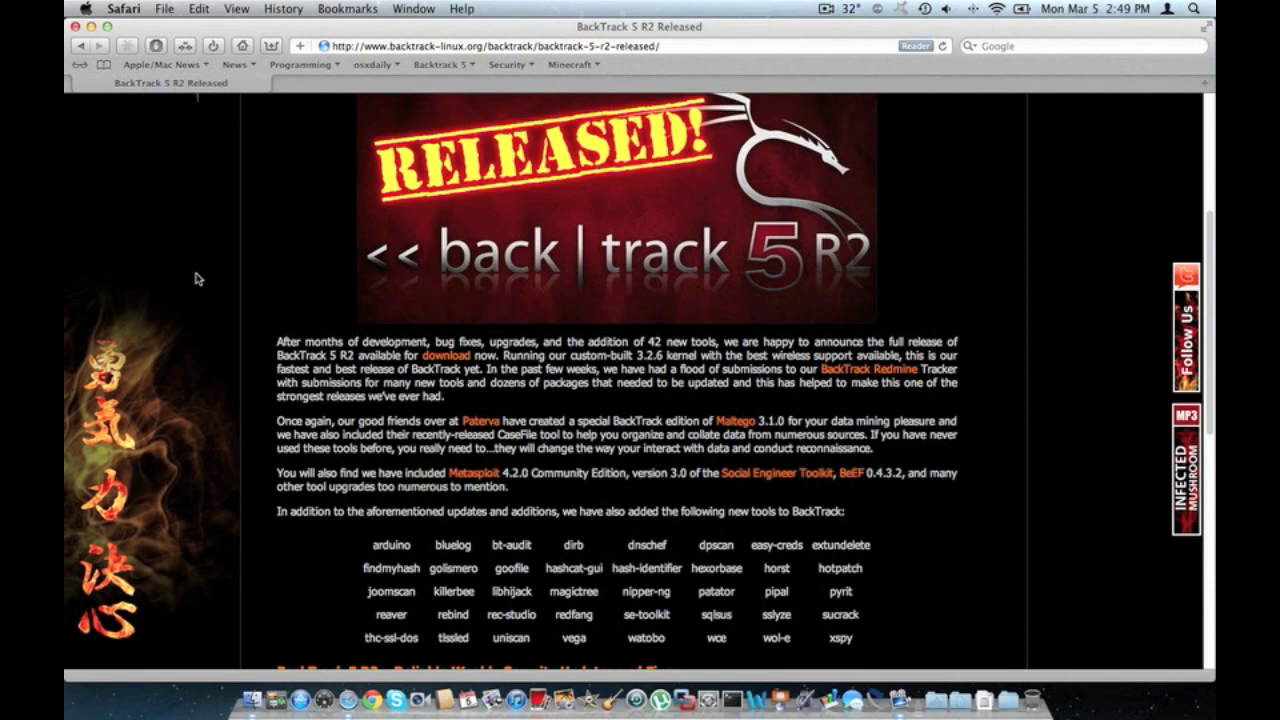
scroll(down, 3)
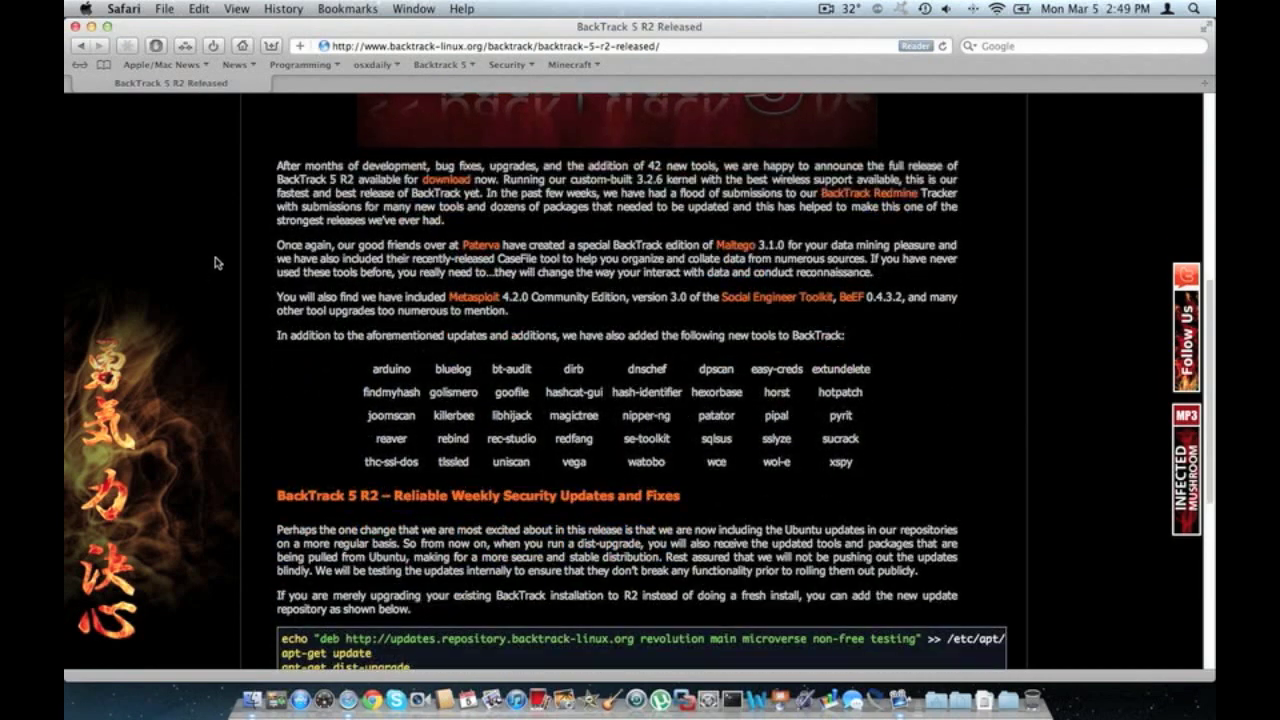
mouse_move(298, 232)
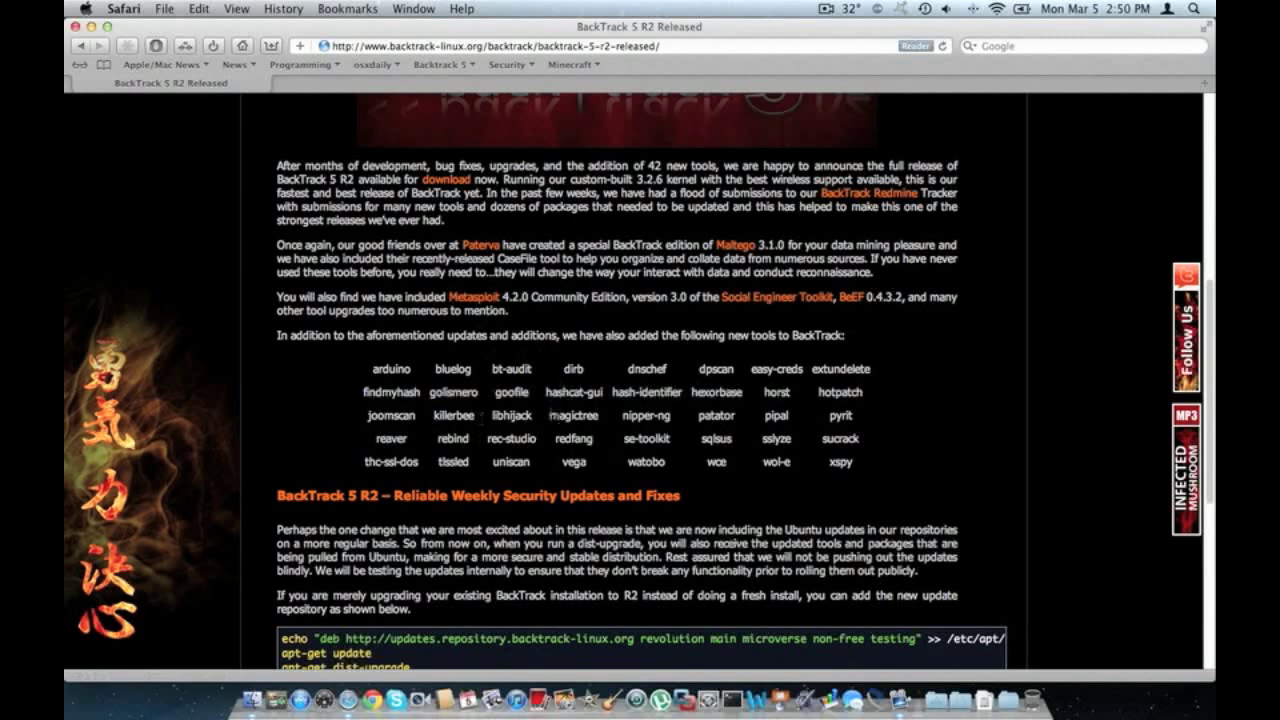
mouse_move(868, 447)
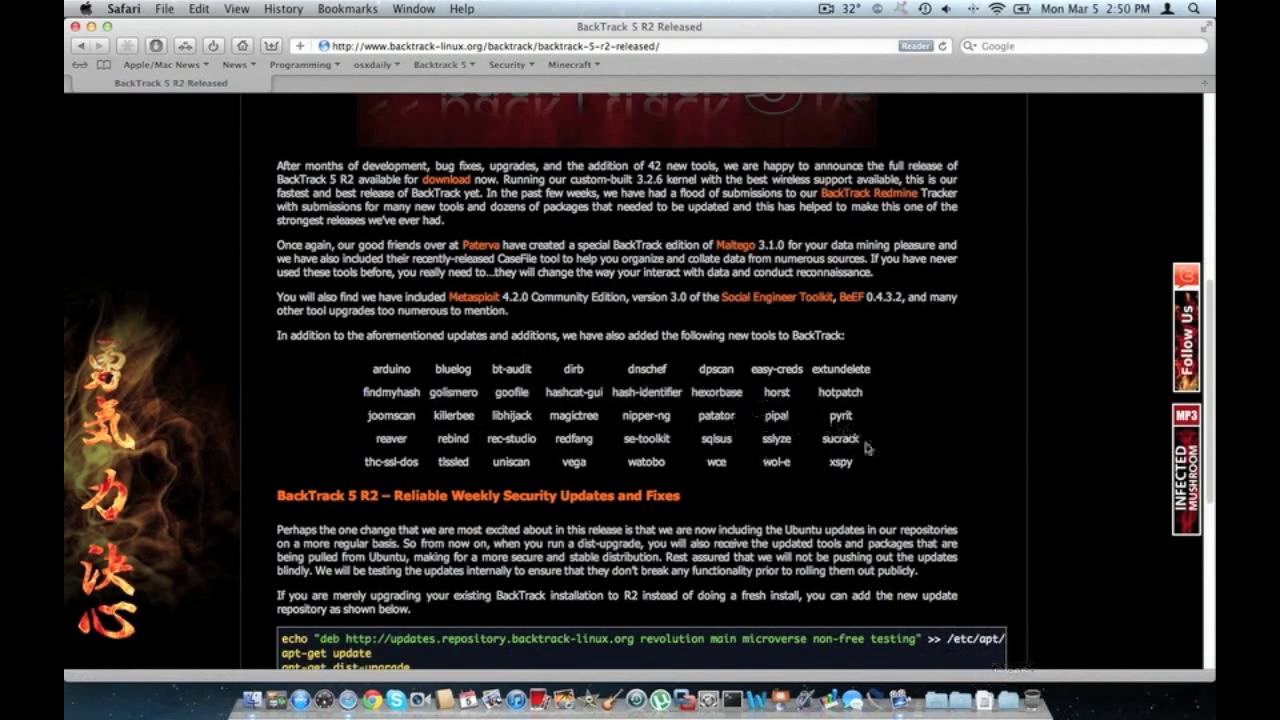
mouse_move(555, 237)
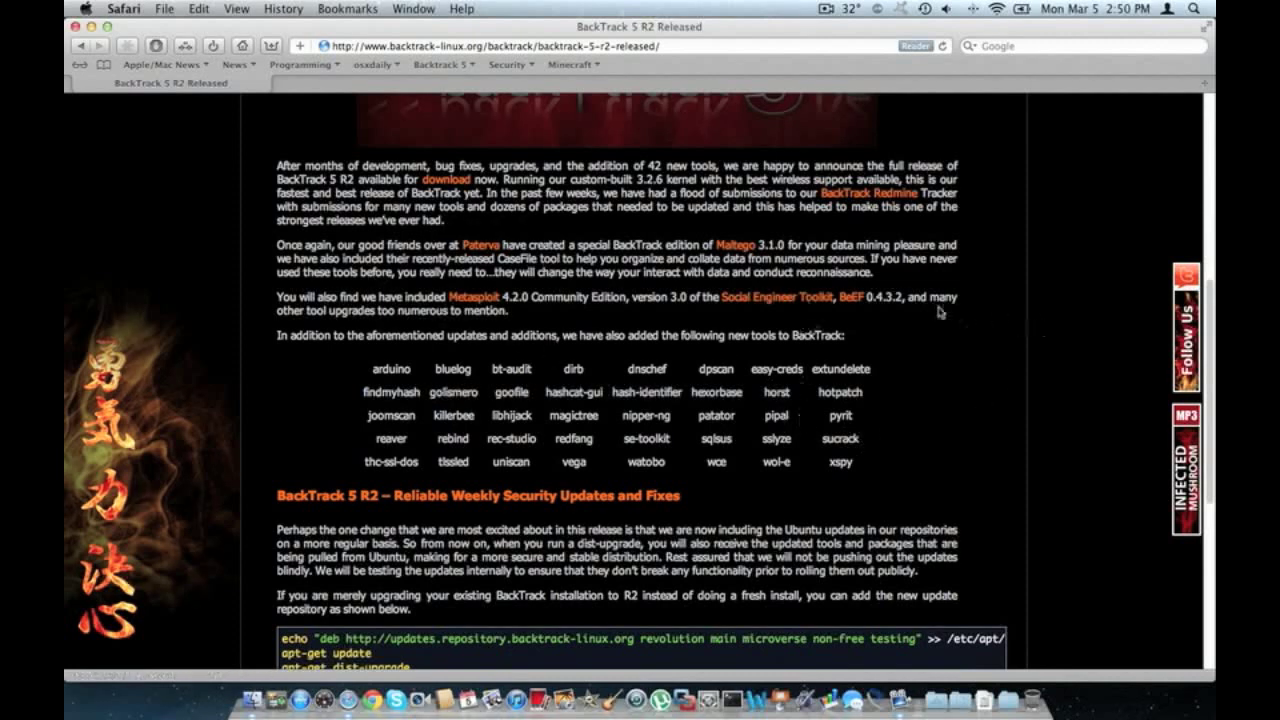
mouse_move(905, 317)
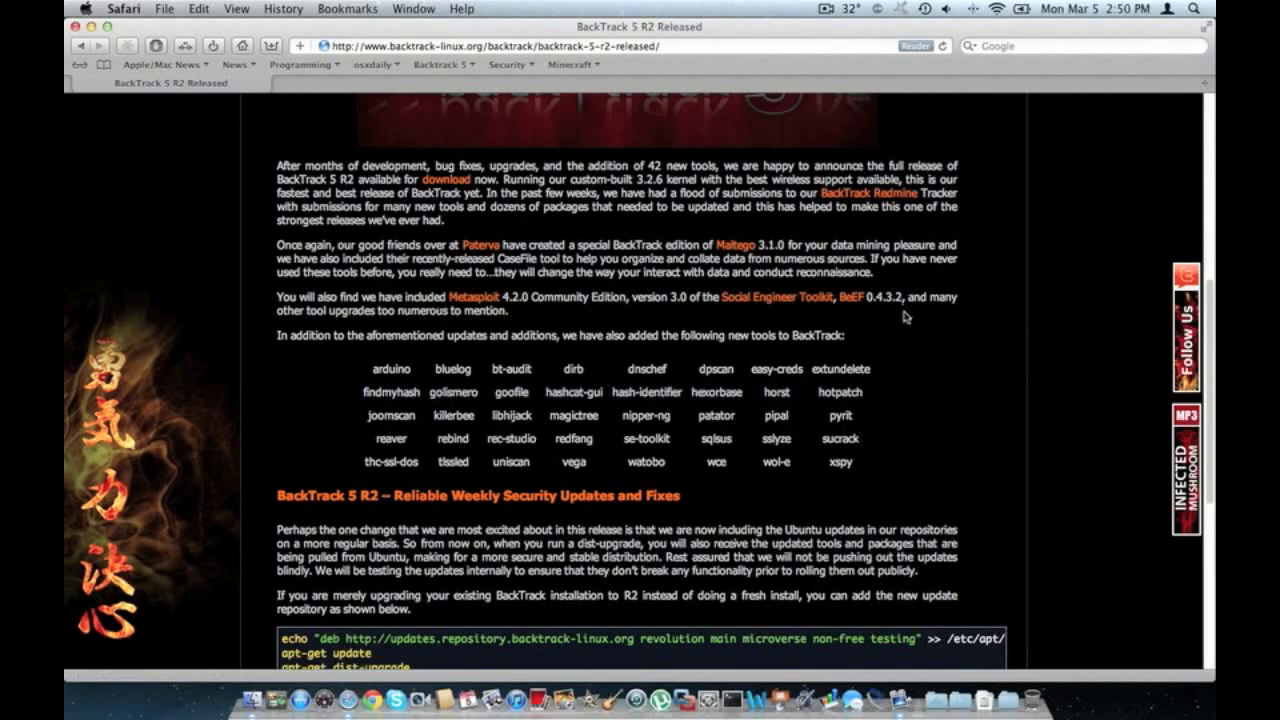
mouse_move(870, 320)
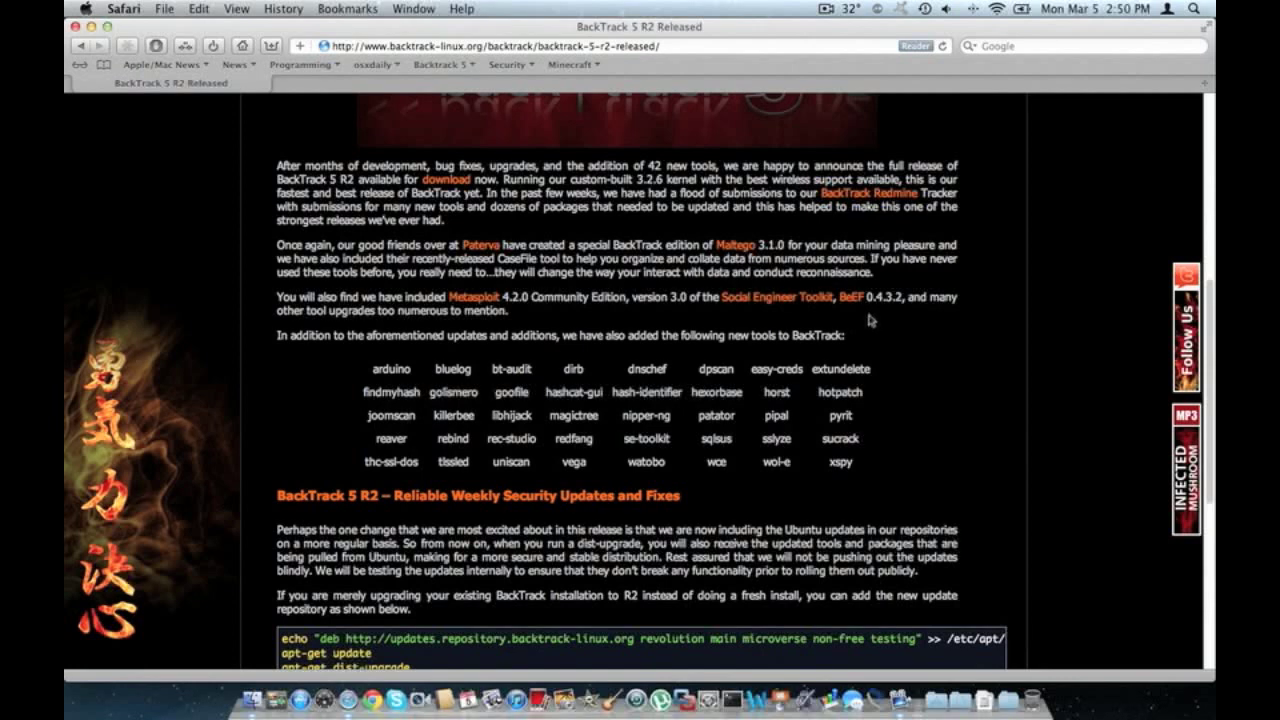
Step: Bring the new-tools table, repository upgrade commands and the wiki updates start into view, then select text with two drags
scroll(up, 3)
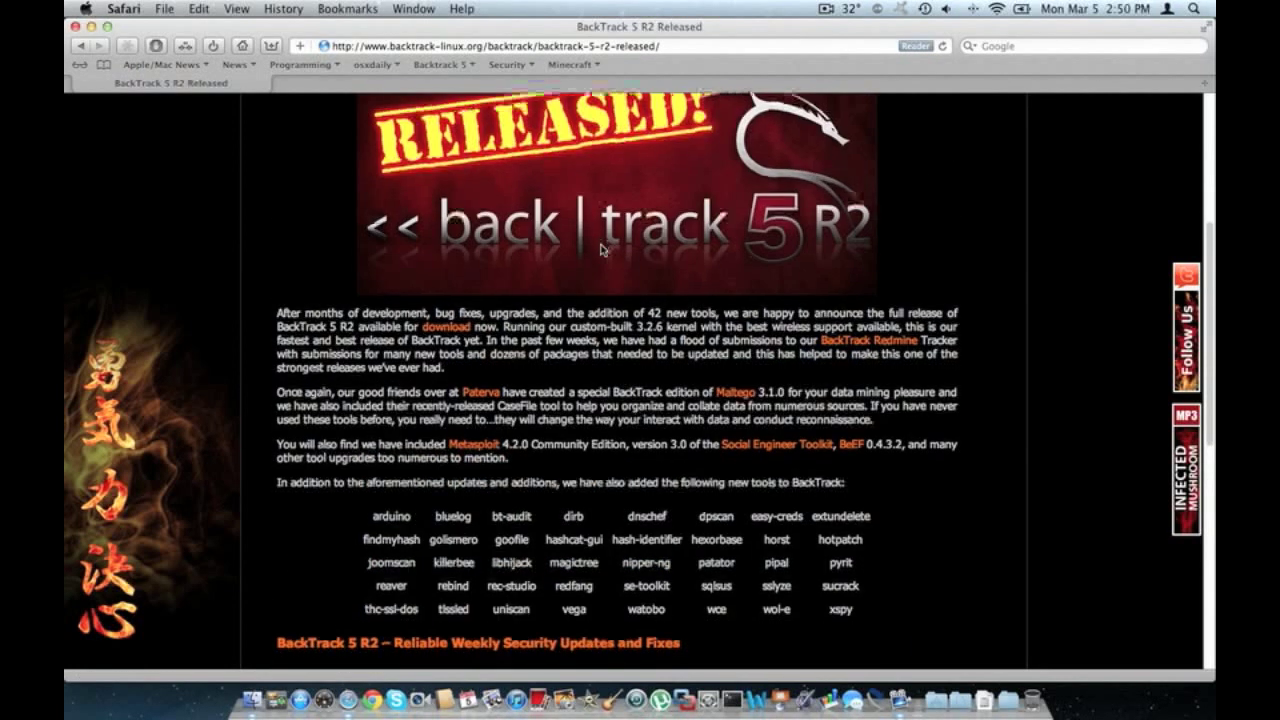
scroll(down, 3)
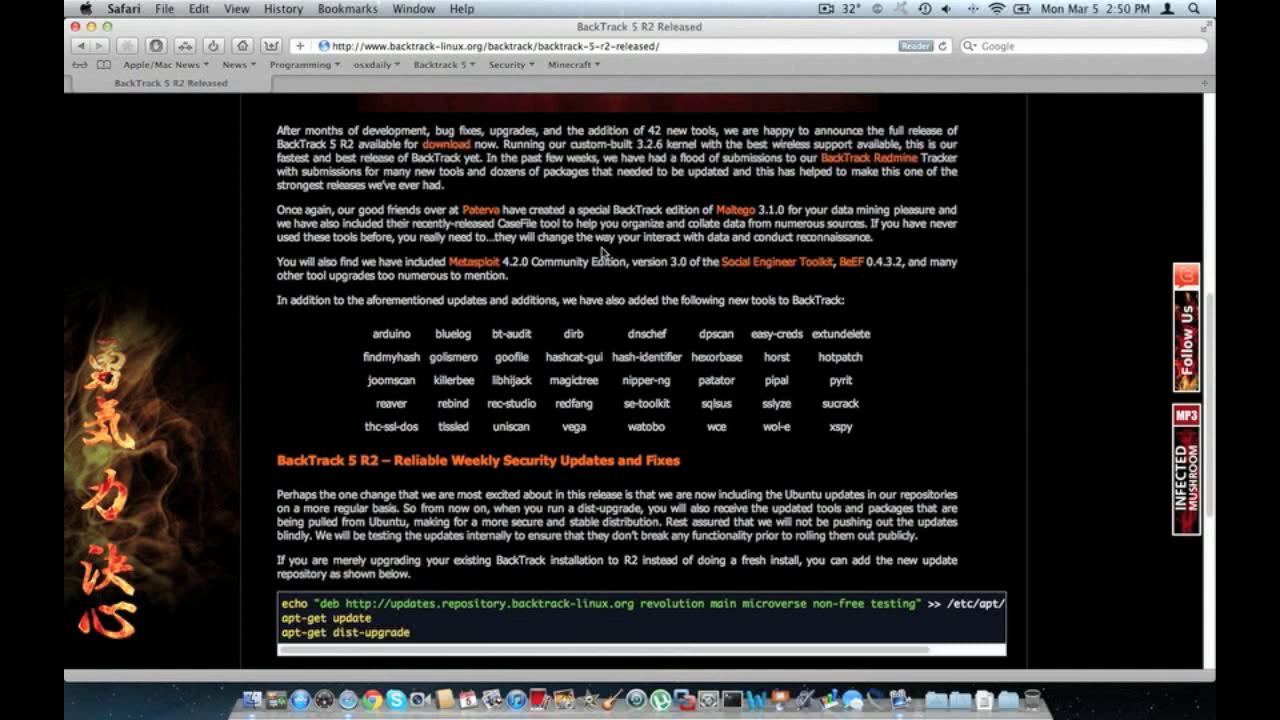
mouse_move(605, 251)
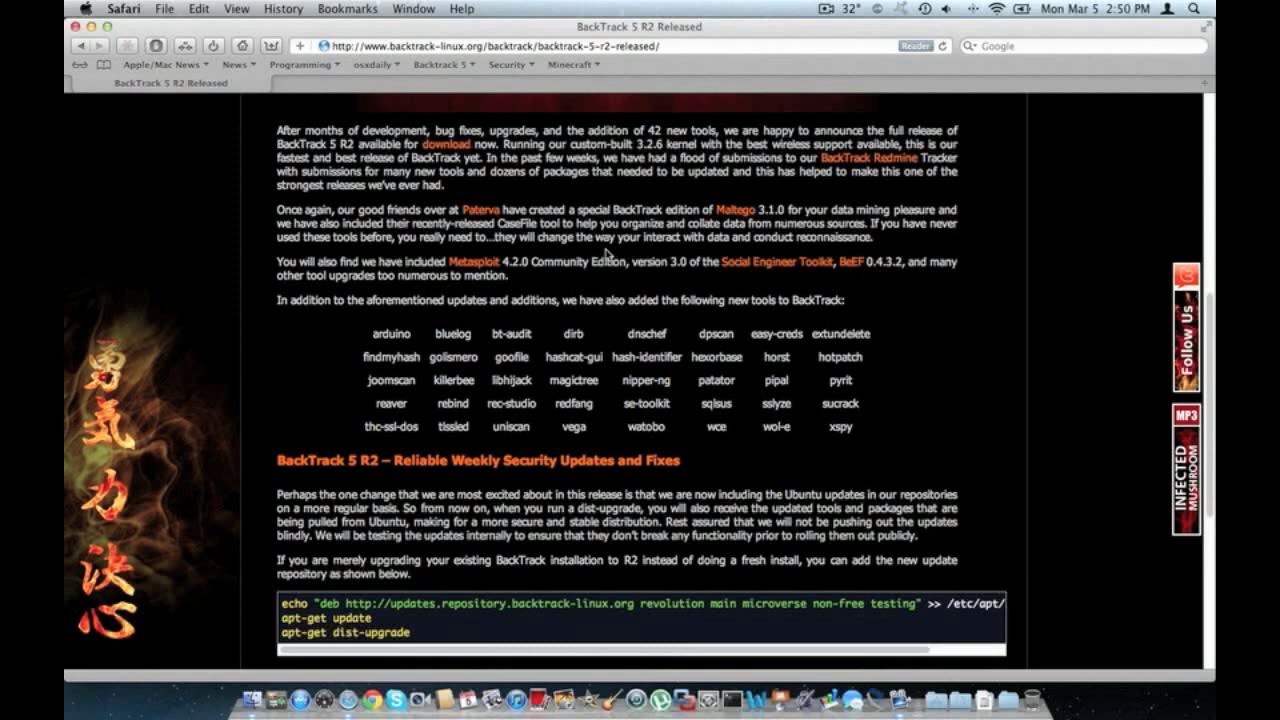
mouse_move(478, 209)
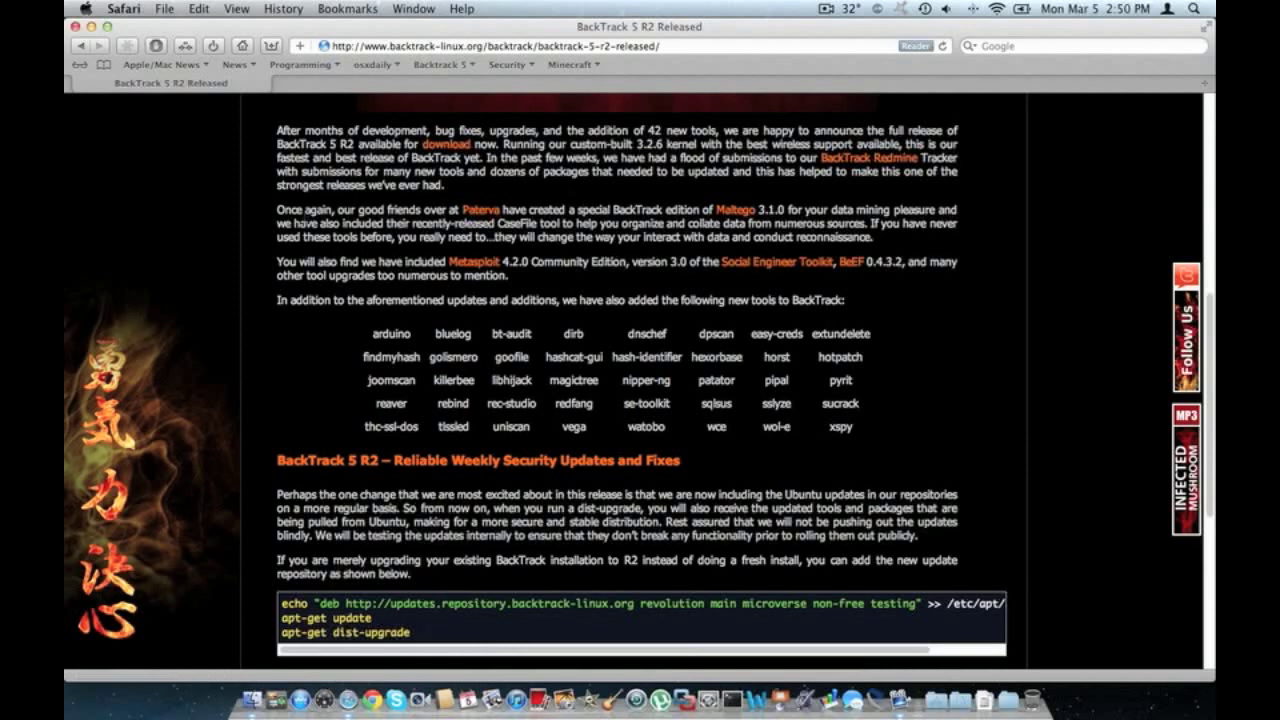
mouse_move(598, 318)
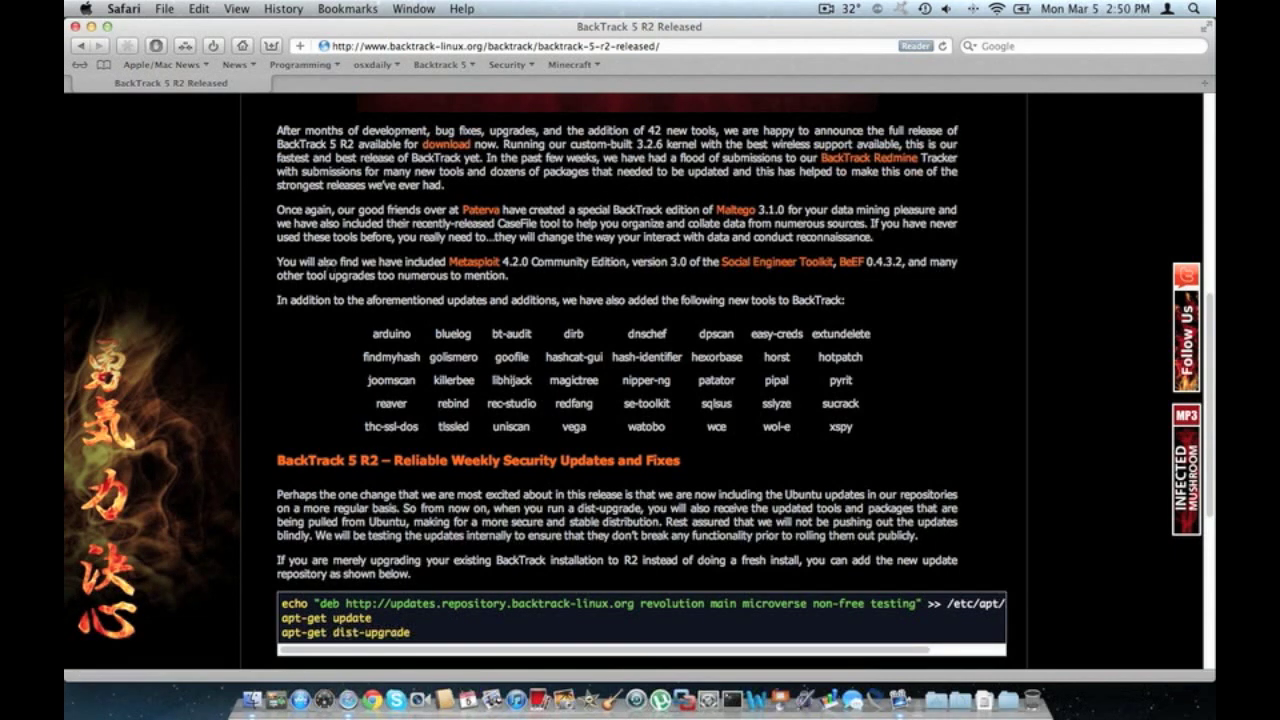
scroll(down, 3)
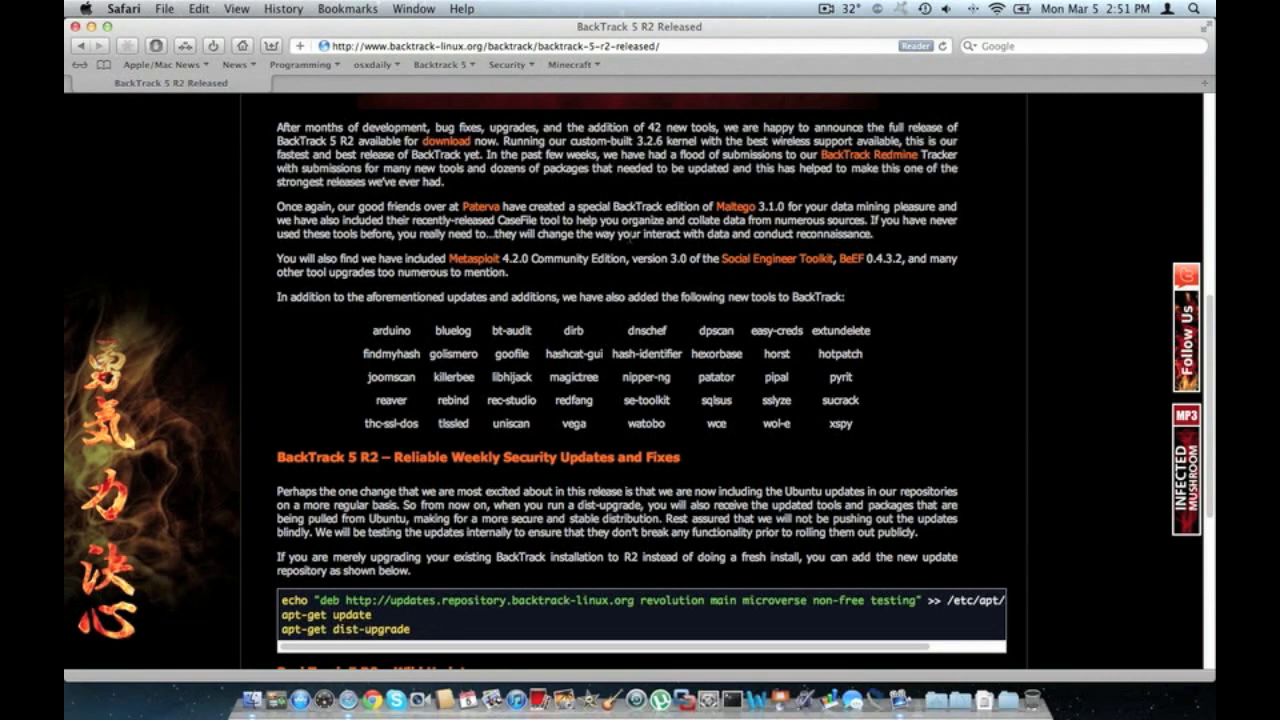
scroll(down, 3)
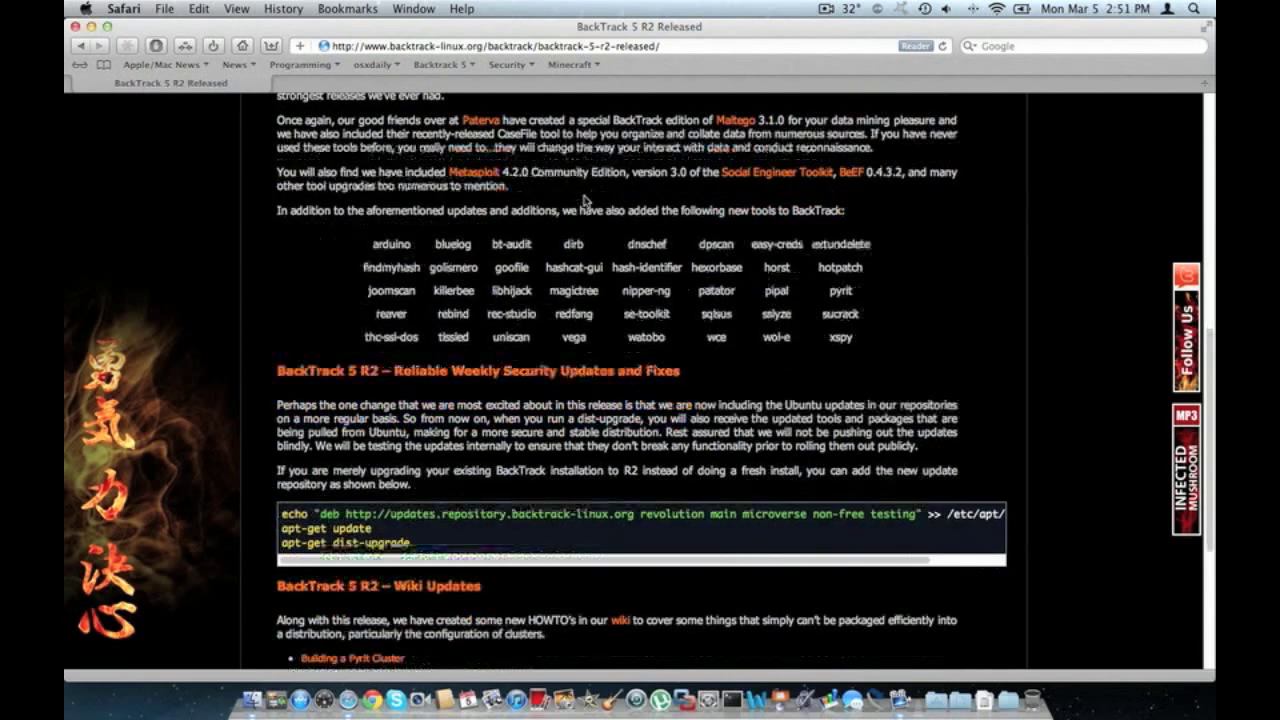
scroll(down, 3)
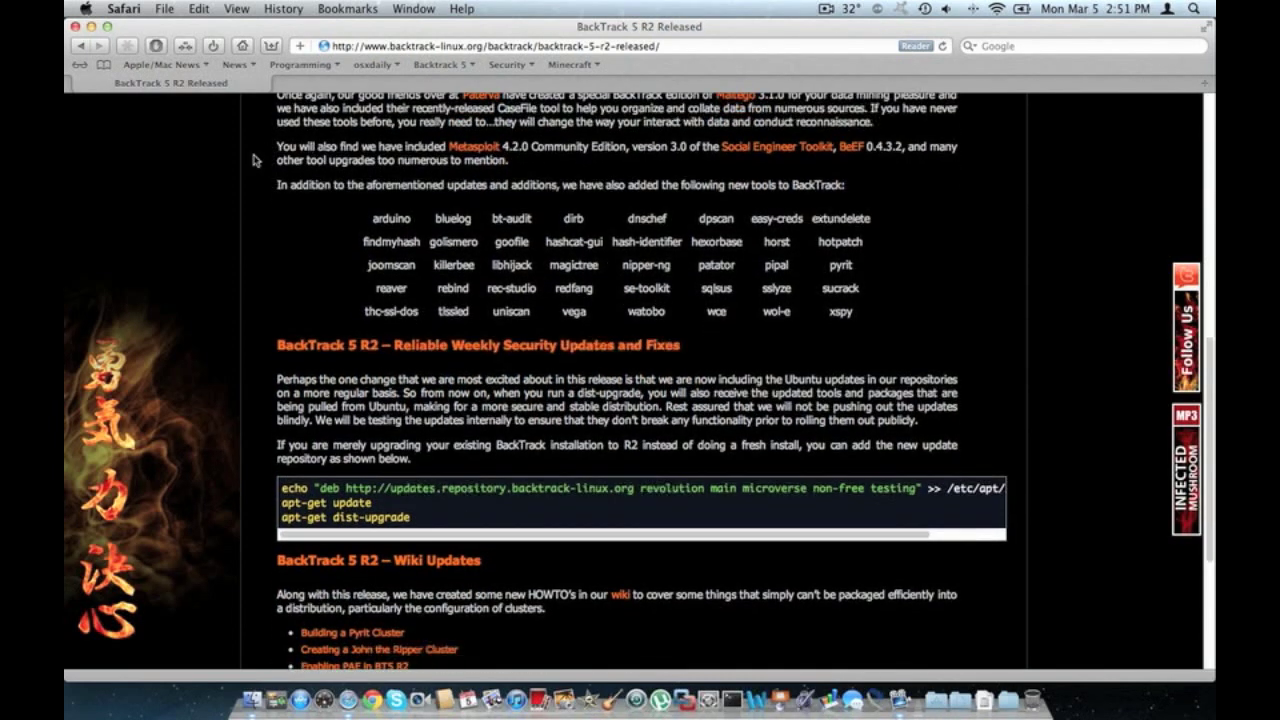
scroll(down, 3)
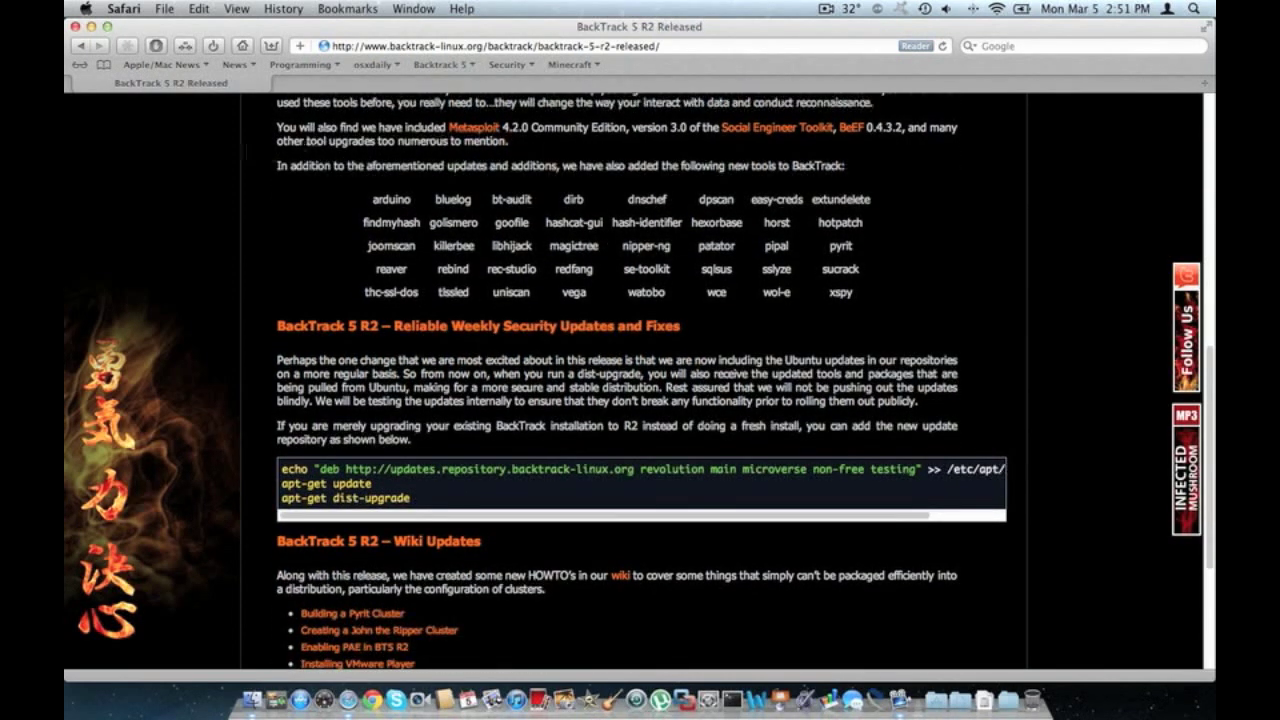
mouse_move(570, 145)
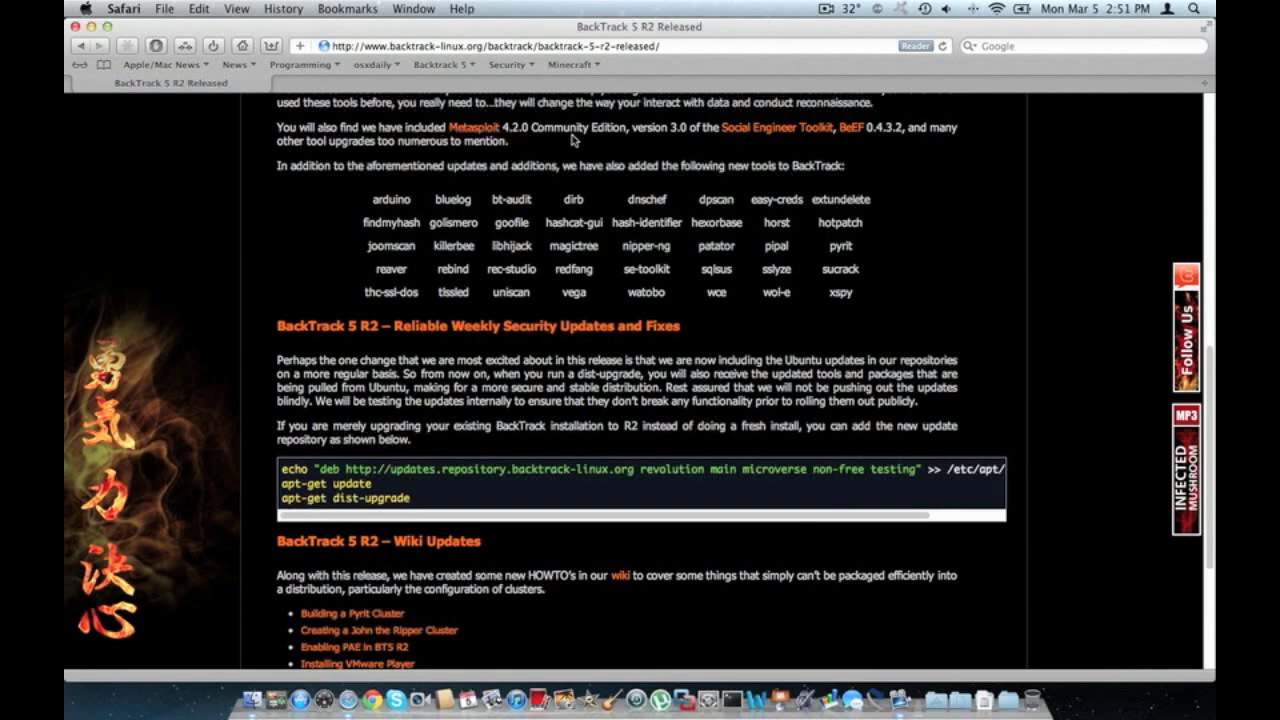
mouse_move(420, 193)
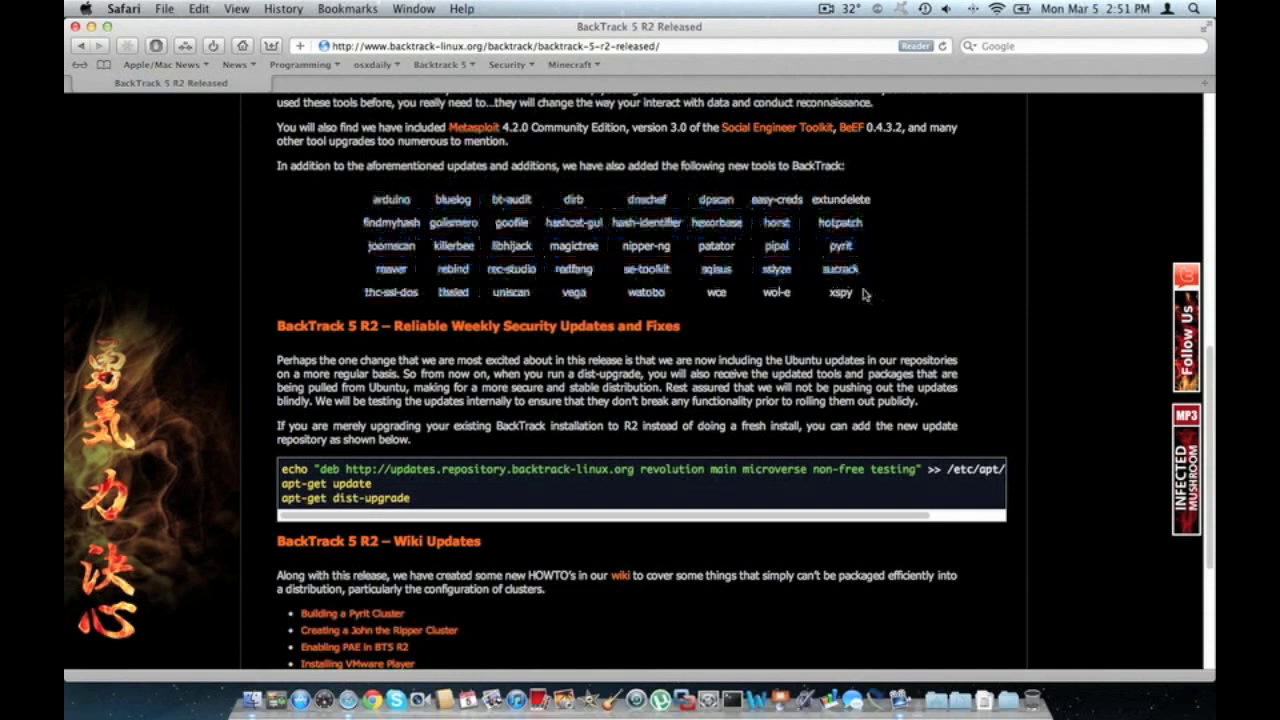
mouse_move(323, 293)
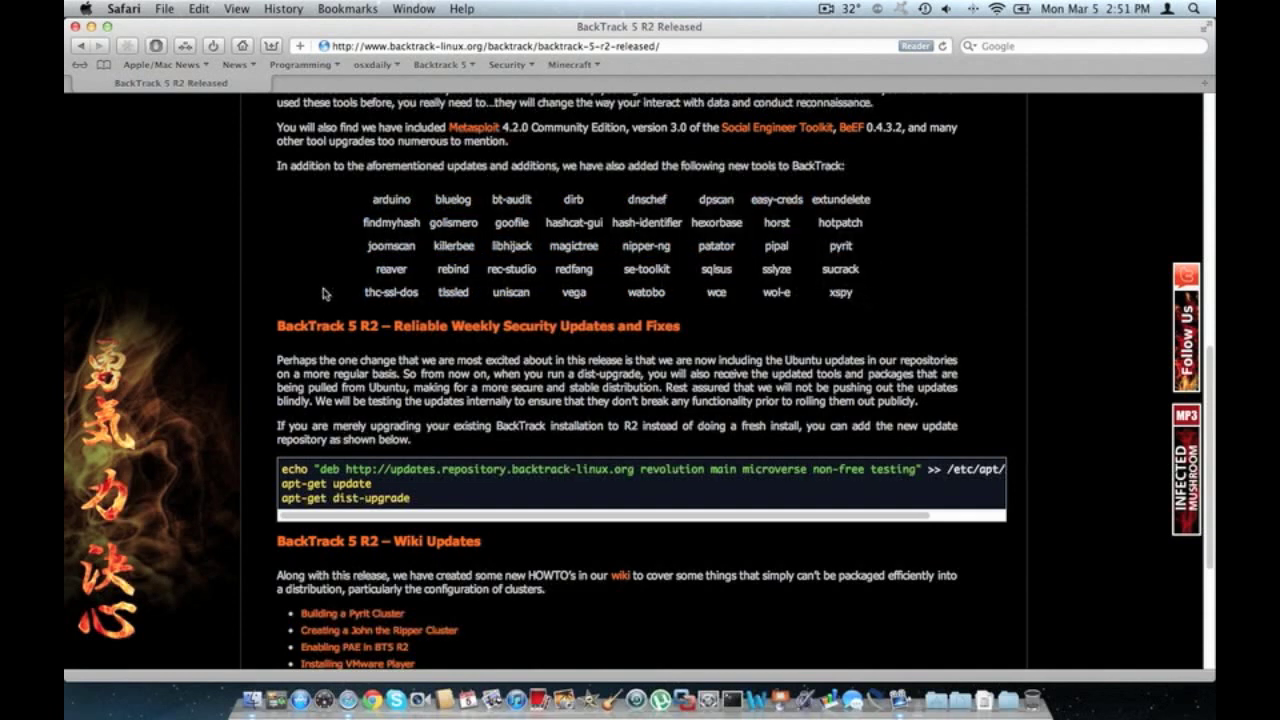
mouse_move(357, 278)
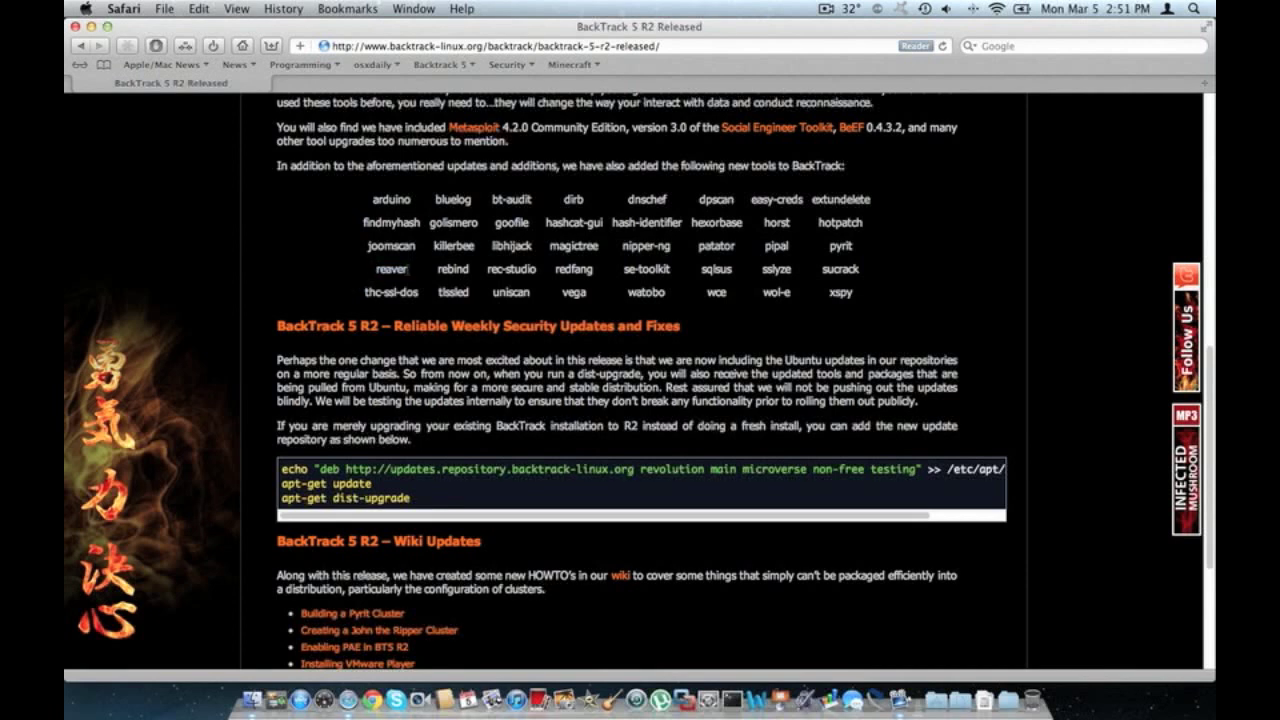
drag(497, 222, 605, 222)
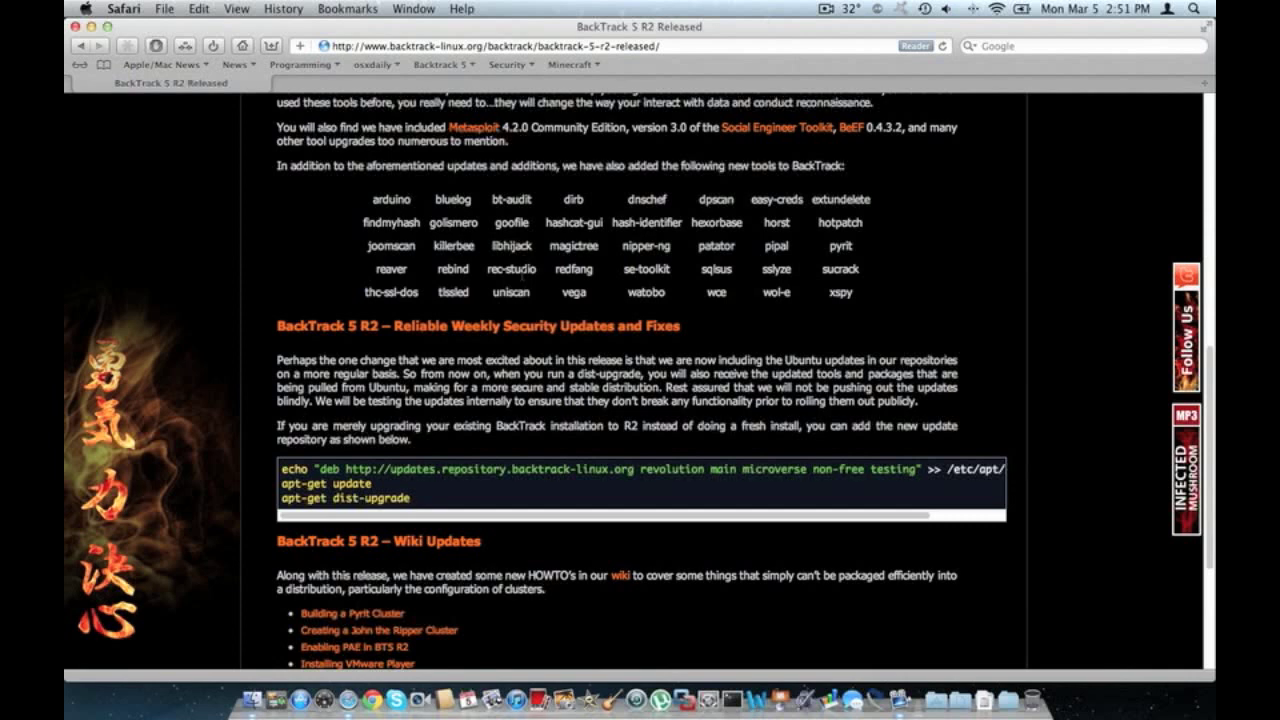
mouse_move(893, 265)
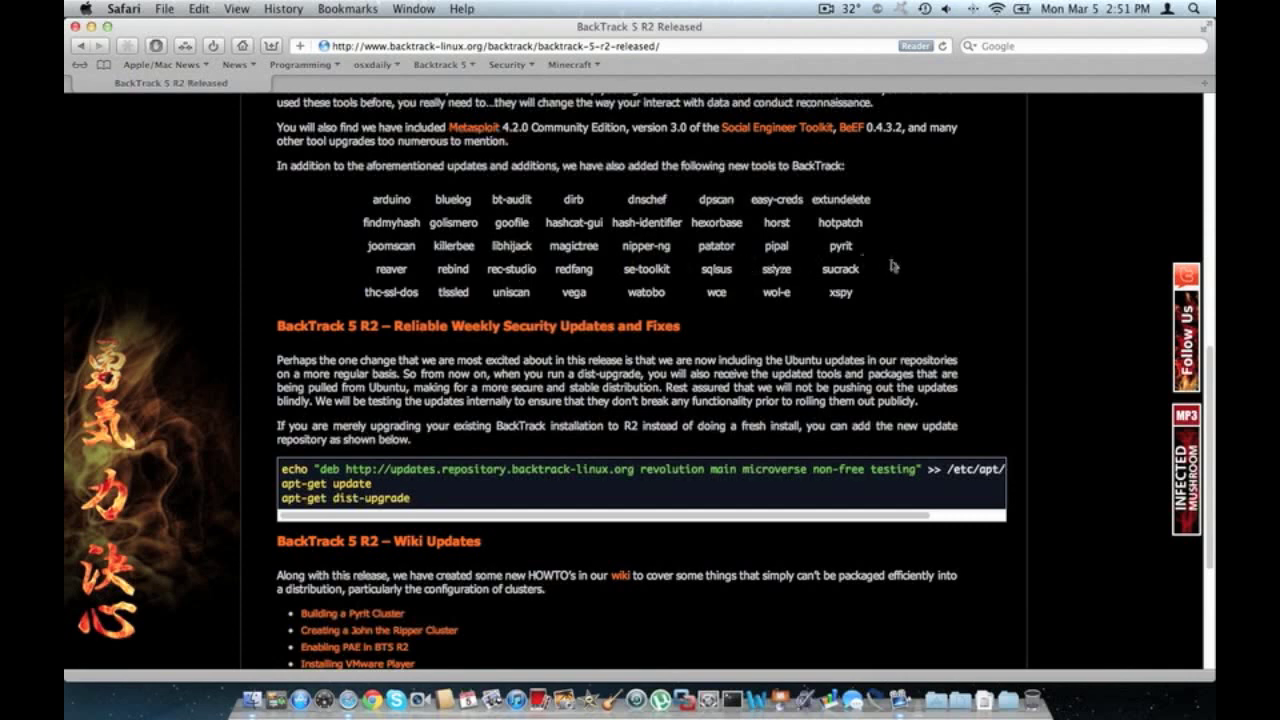
drag(620, 292, 860, 292)
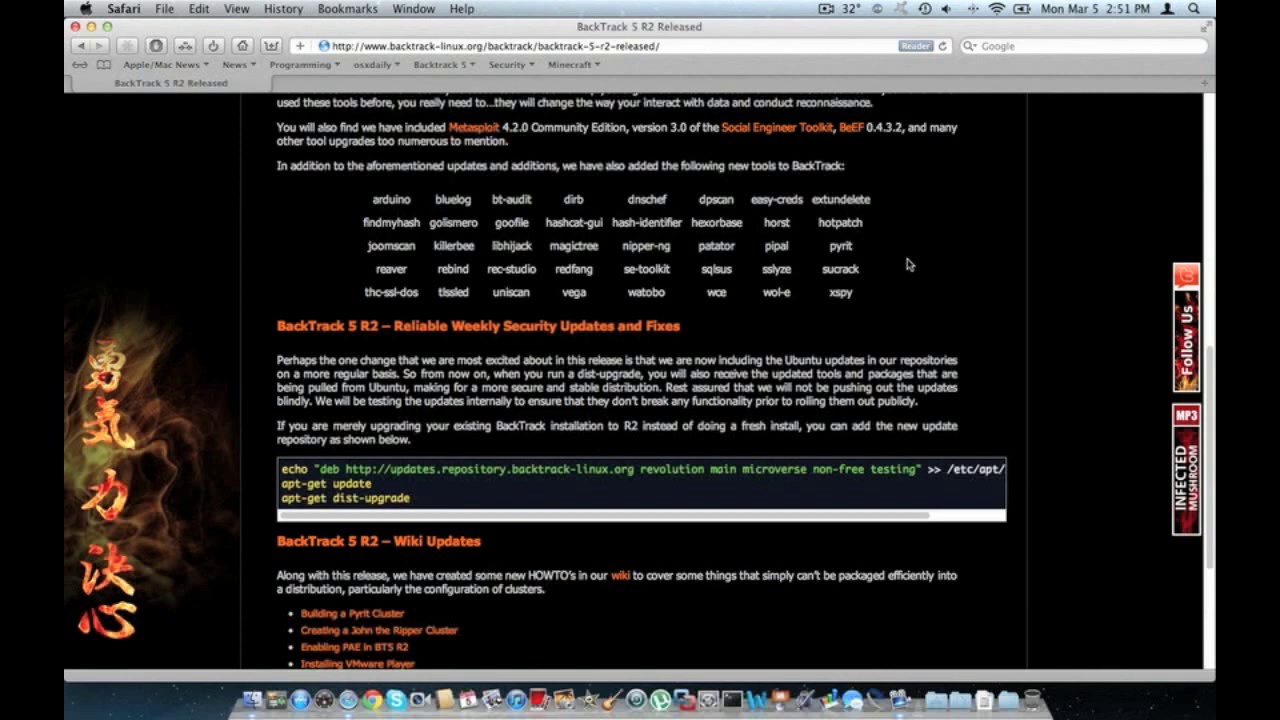
Step: Scroll down to the Wiki Updates HOWTO list and the closing message
scroll(down, 3)
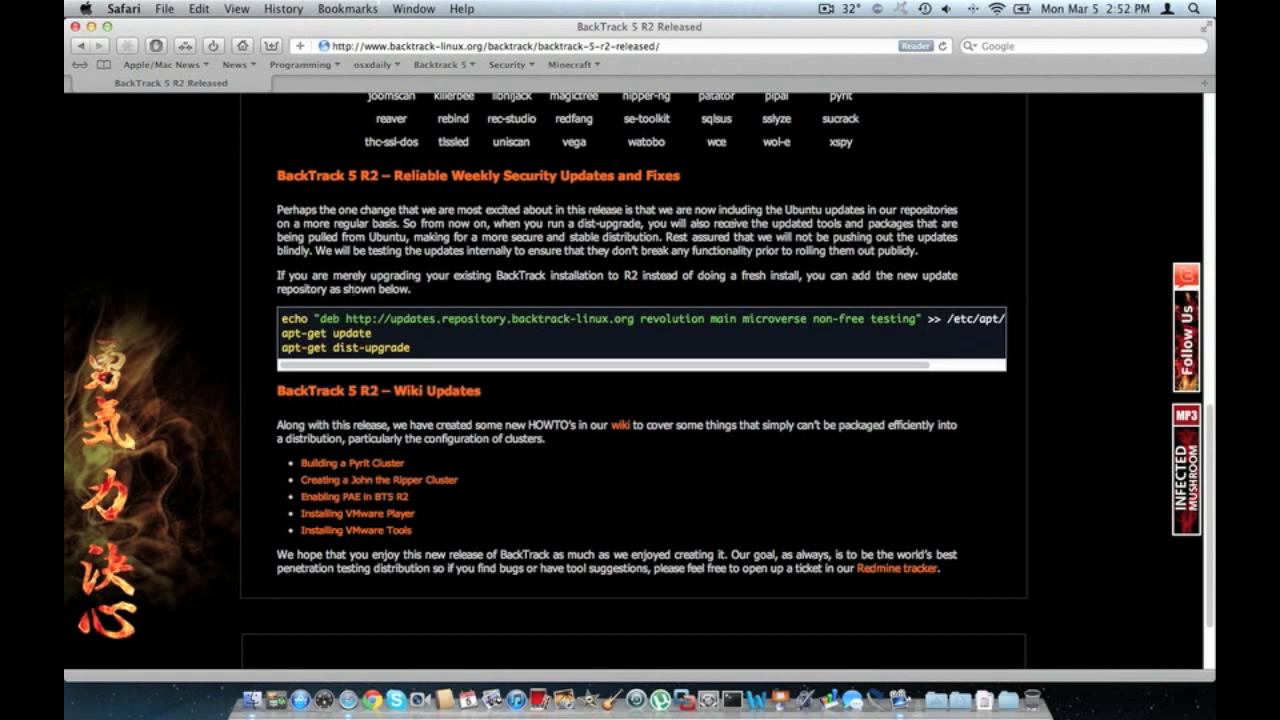
mouse_move(393, 365)
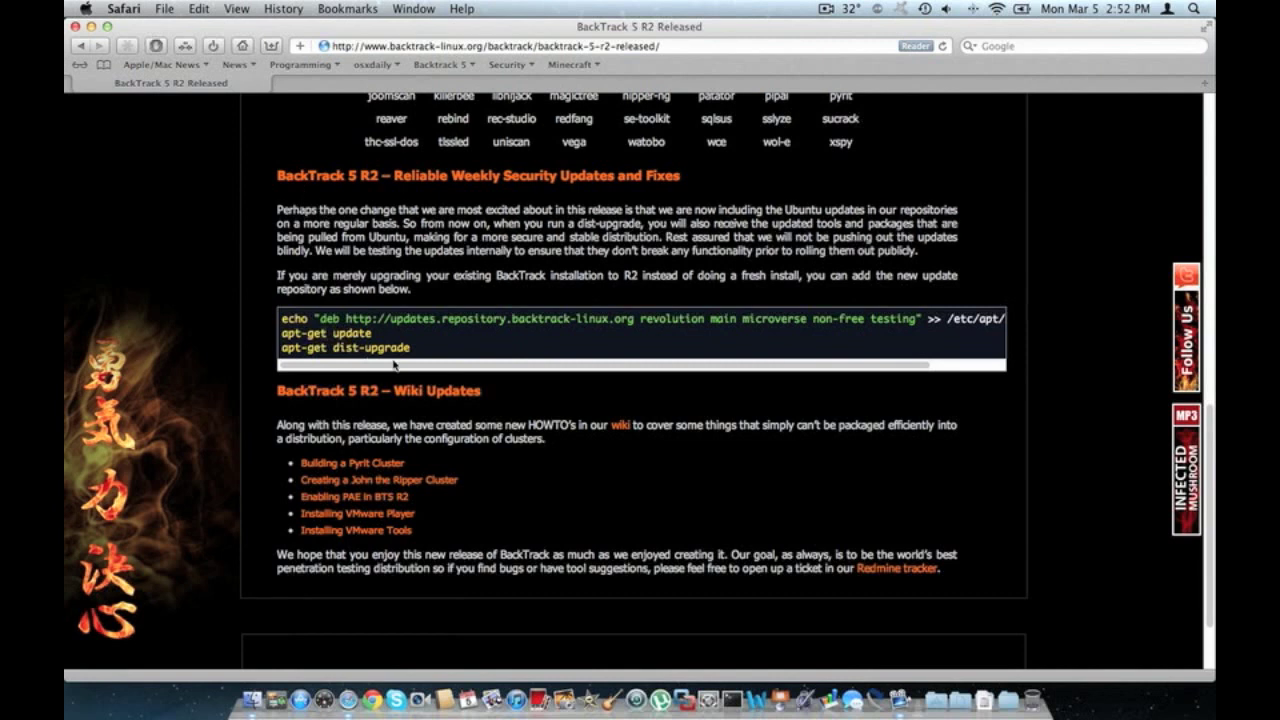
mouse_move(849, 274)
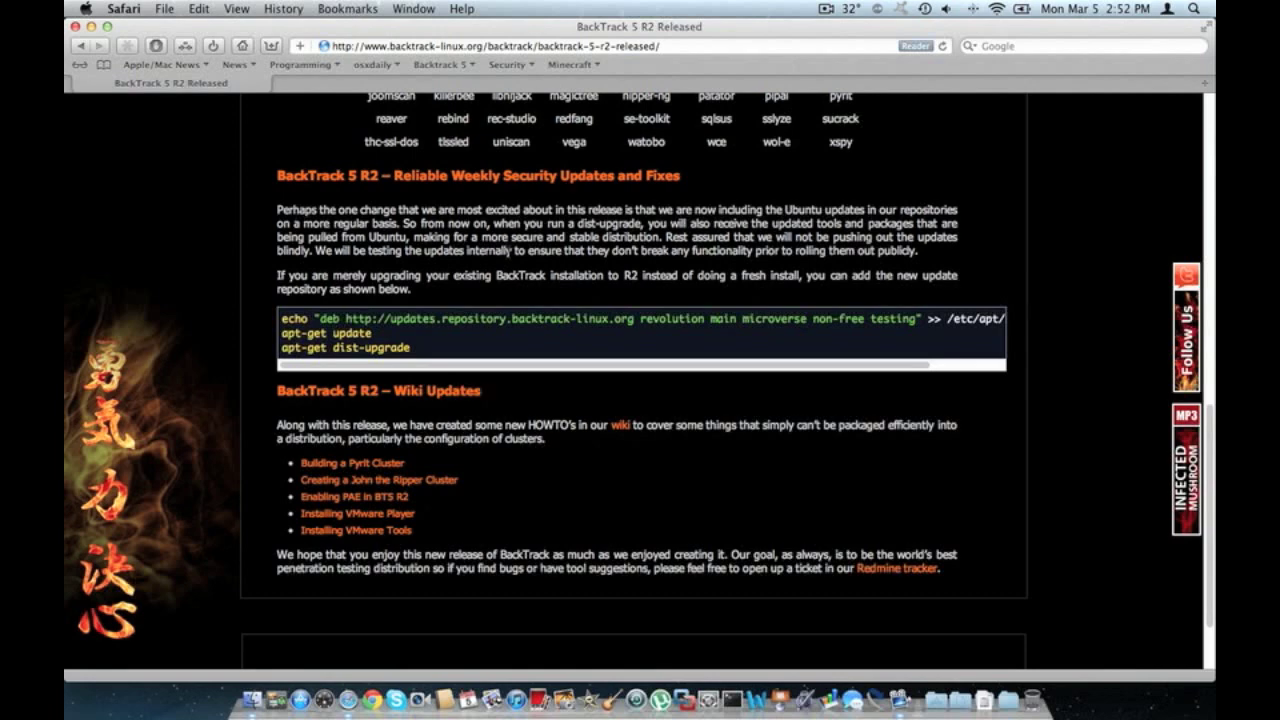
scroll(down, 3)
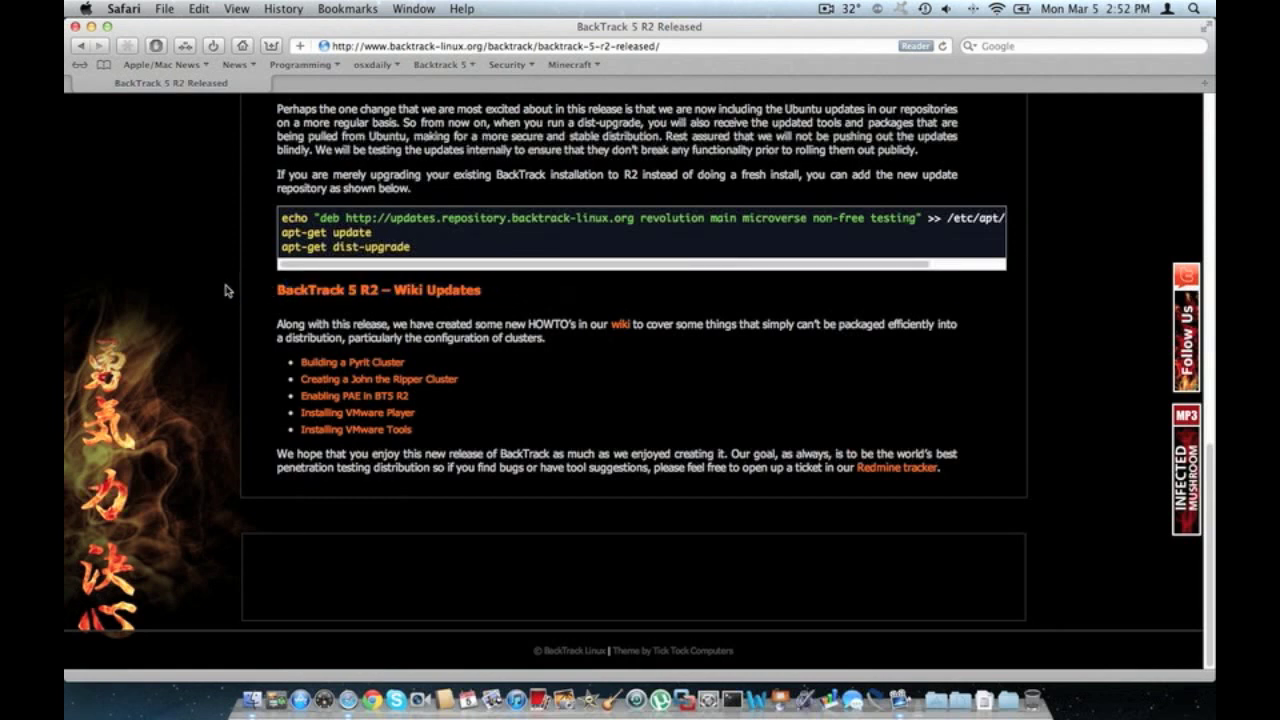
double_click(351, 361)
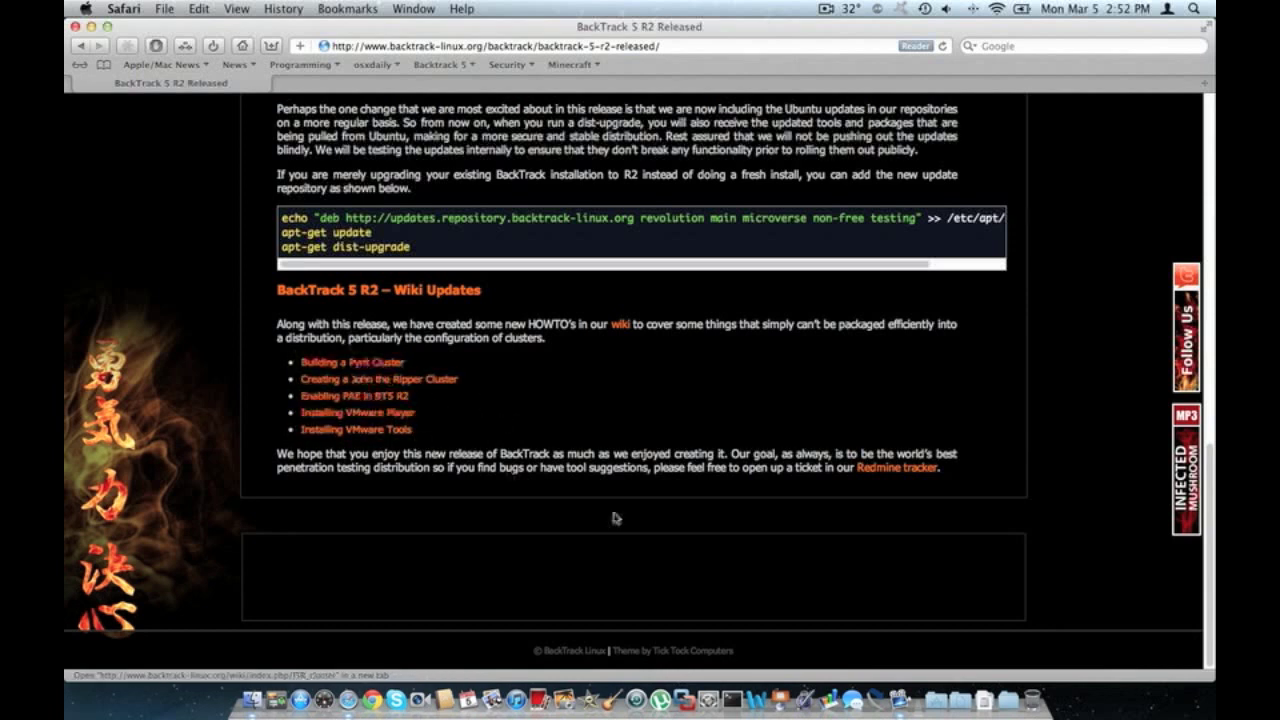
mouse_move(658, 423)
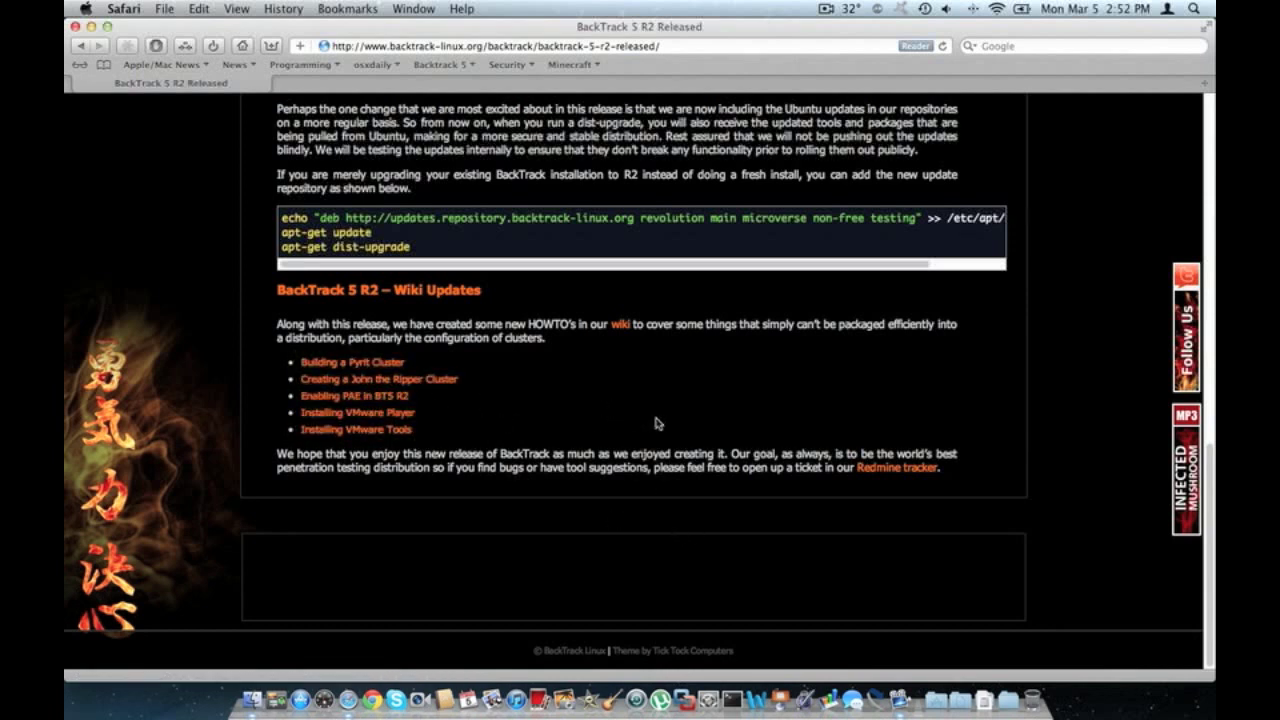
mouse_move(671, 408)
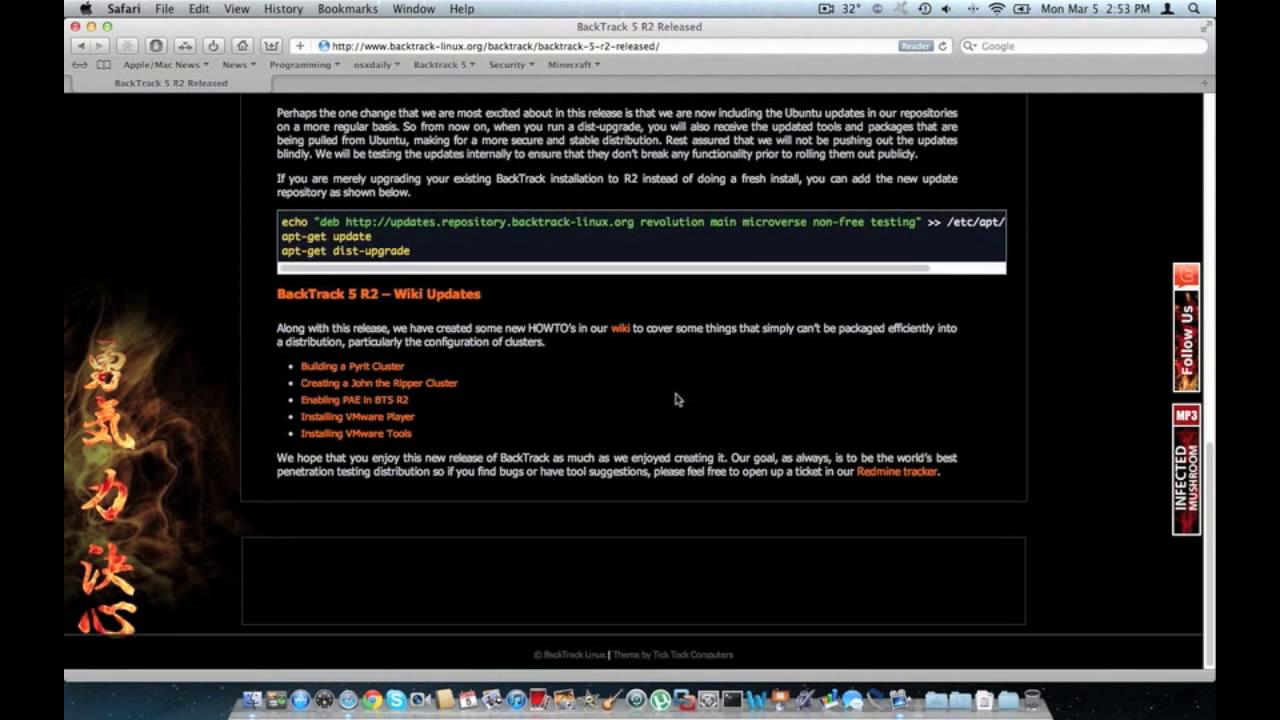
scroll(up, 3)
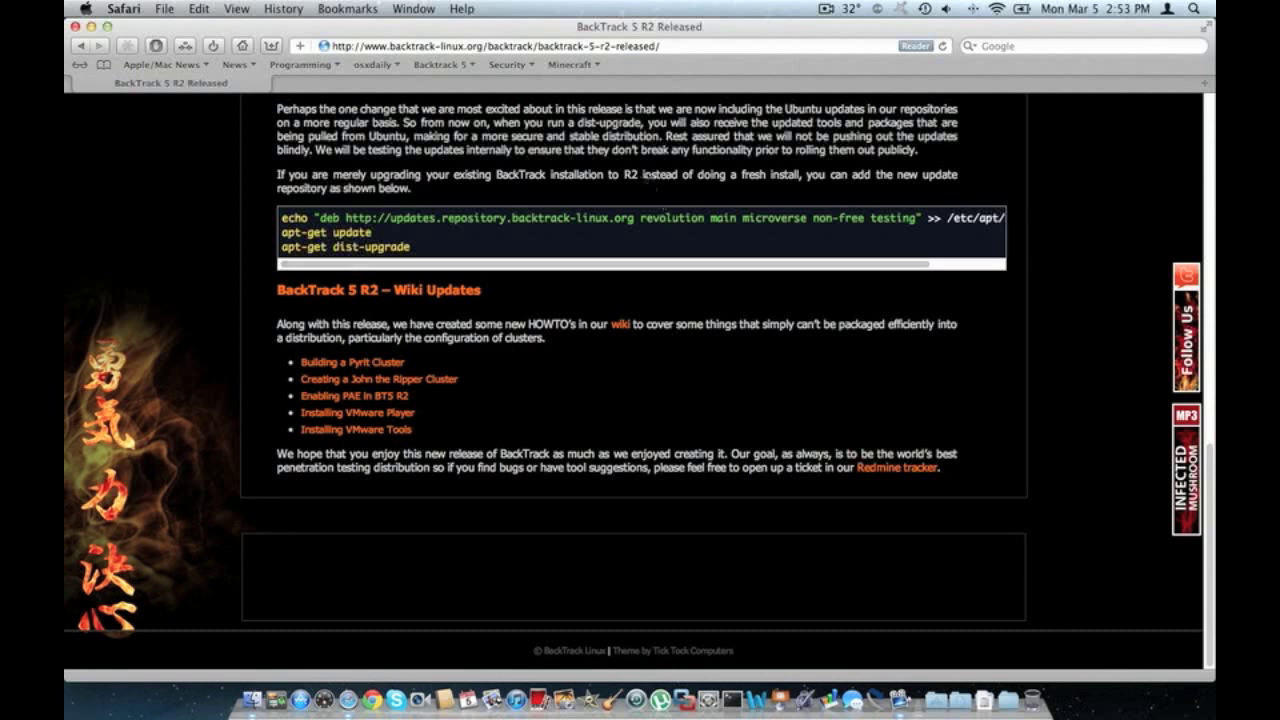
mouse_move(240, 178)
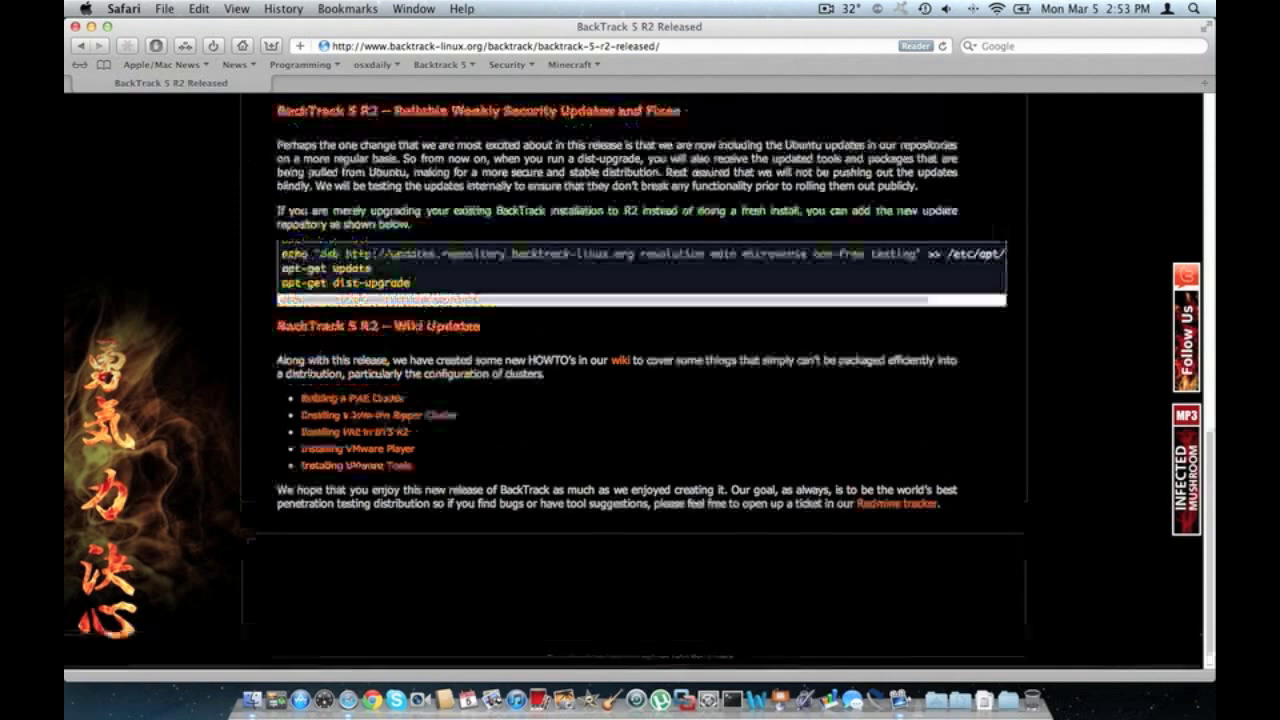
Step: Scroll up to the site header, release banner and opening paragraph of the announcement
scroll(up, 3)
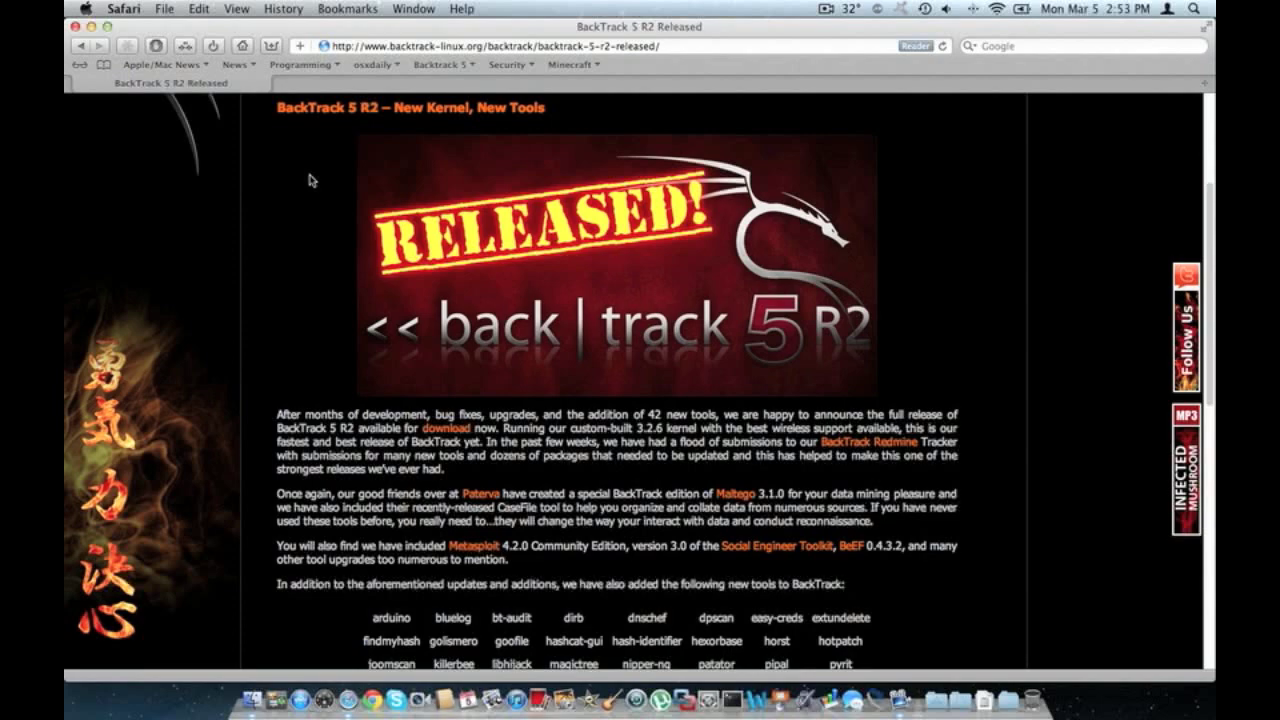
scroll(up, 3)
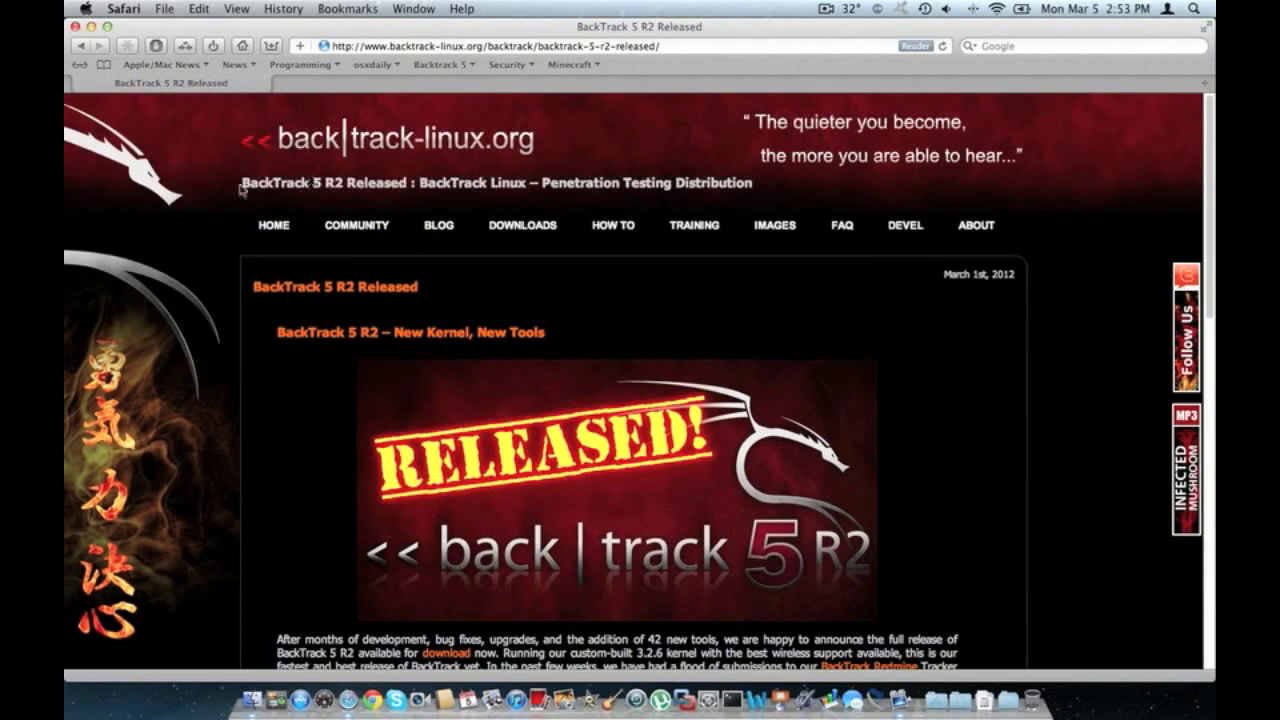
scroll(down, 3)
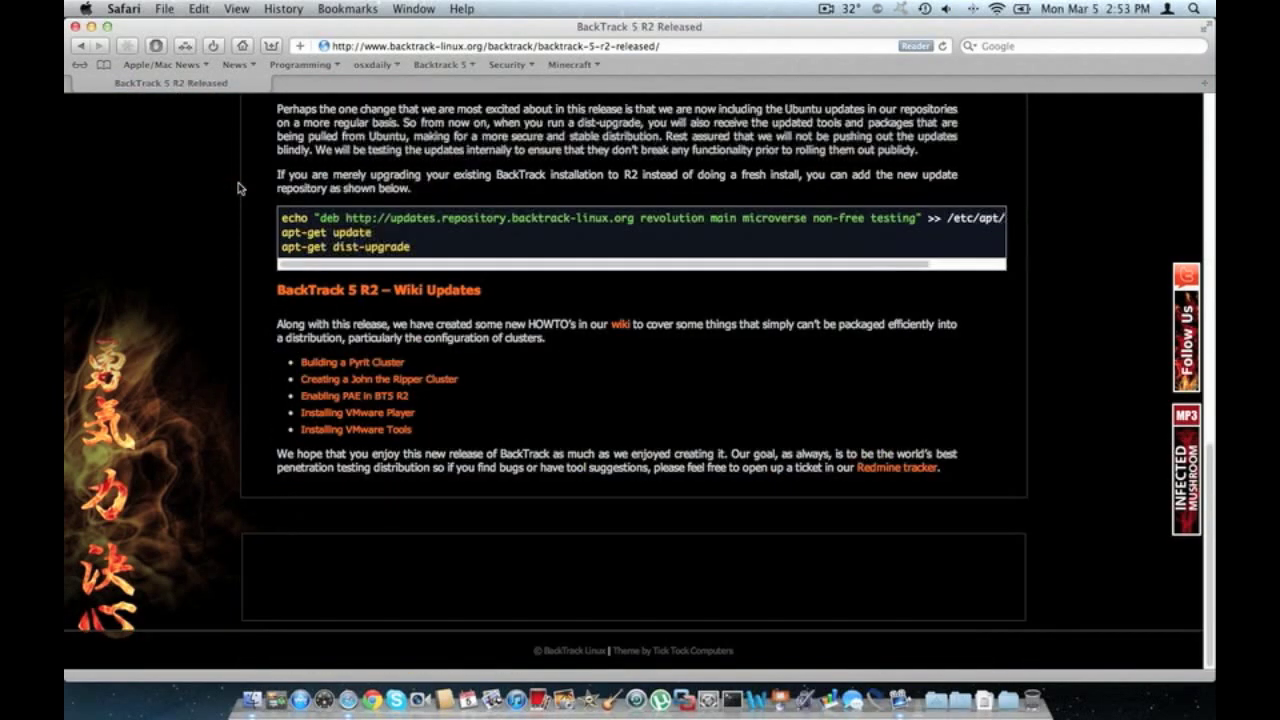
scroll(up, 3)
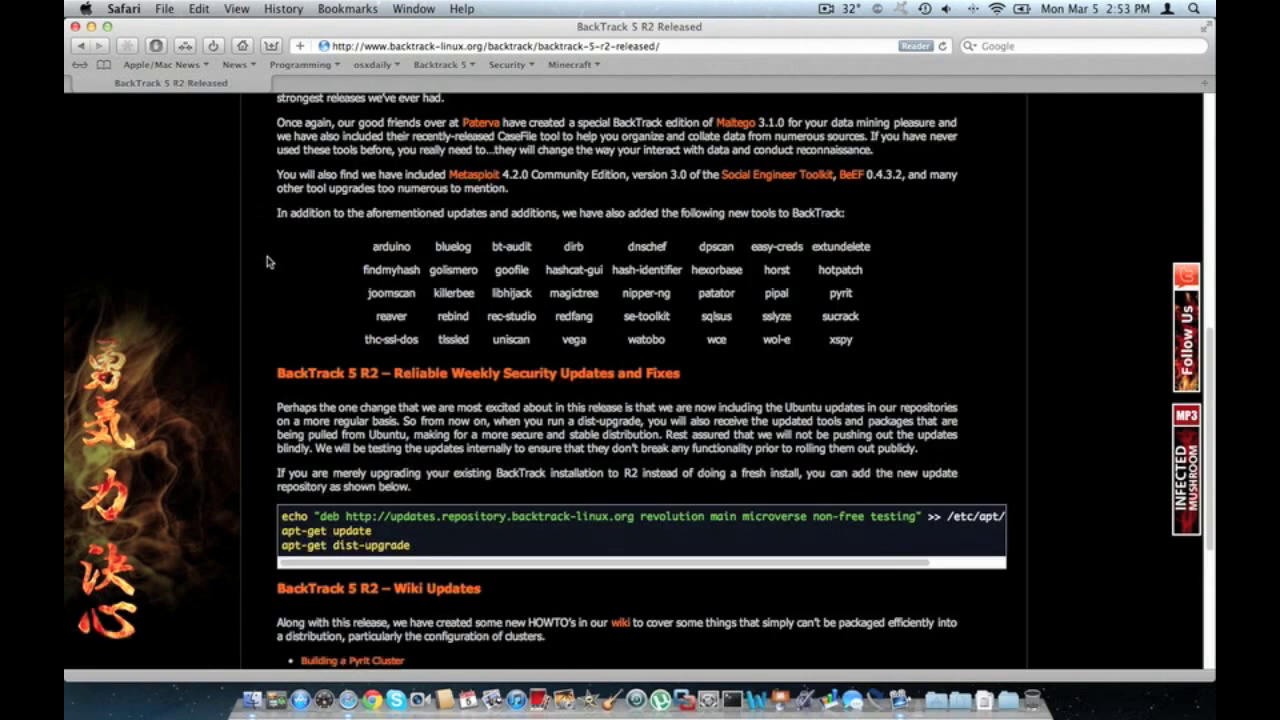
scroll(up, 3)
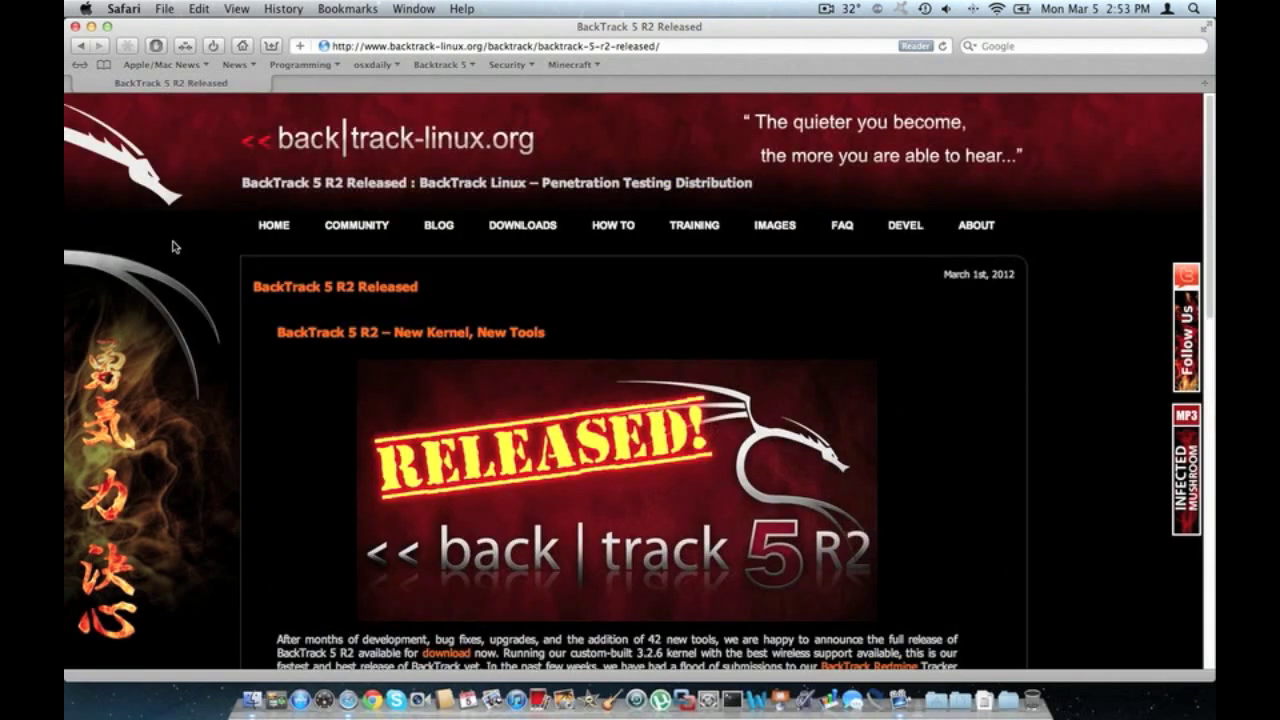
mouse_move(193, 237)
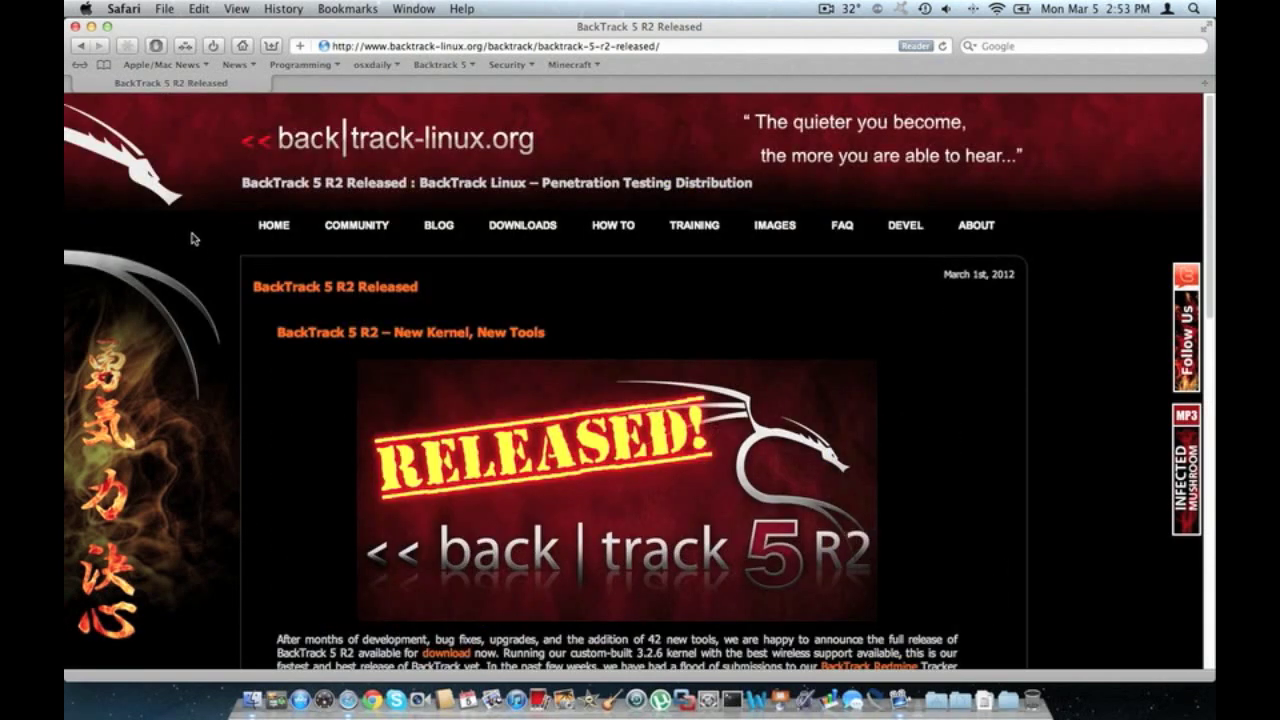
scroll(down, 3)
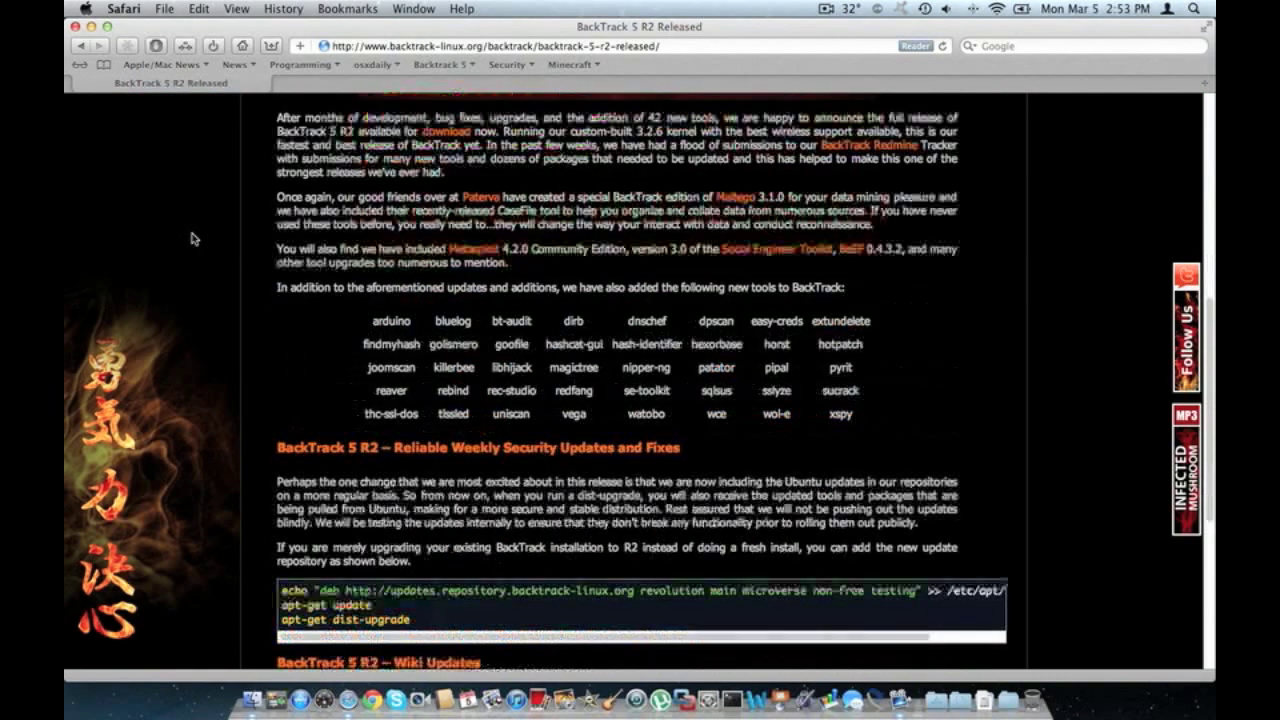
scroll(down, 3)
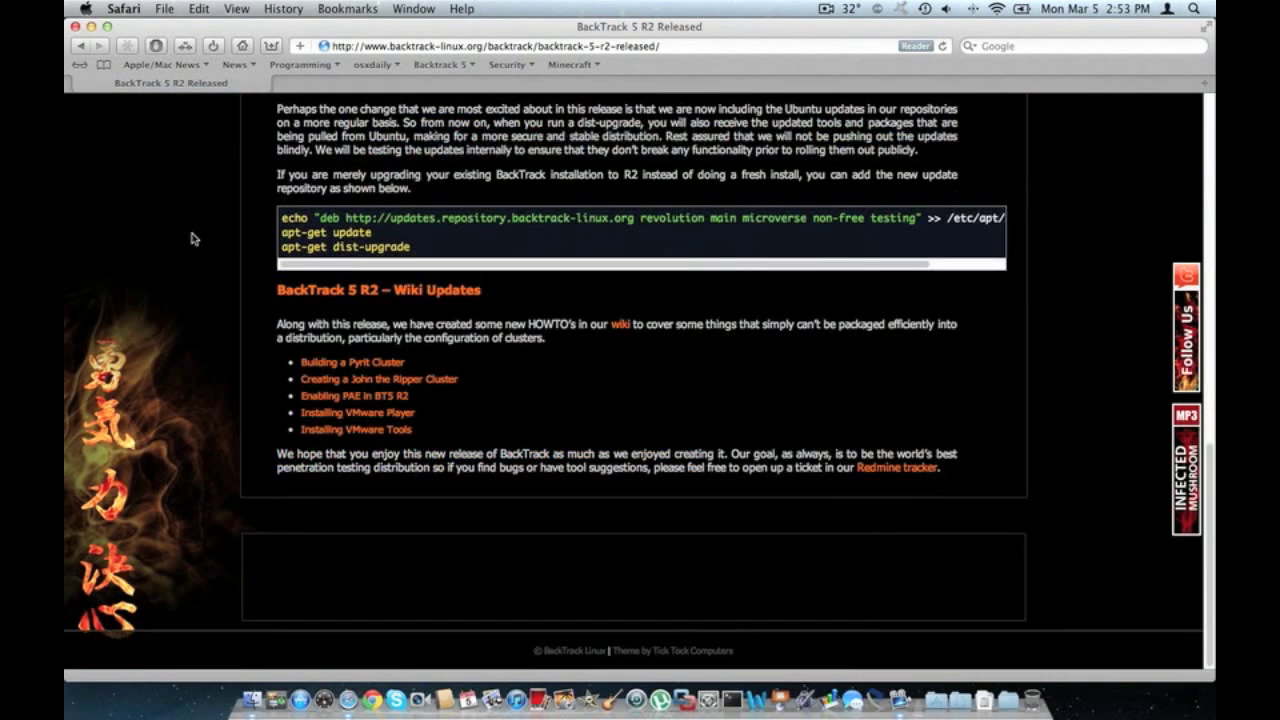
scroll(up, 3)
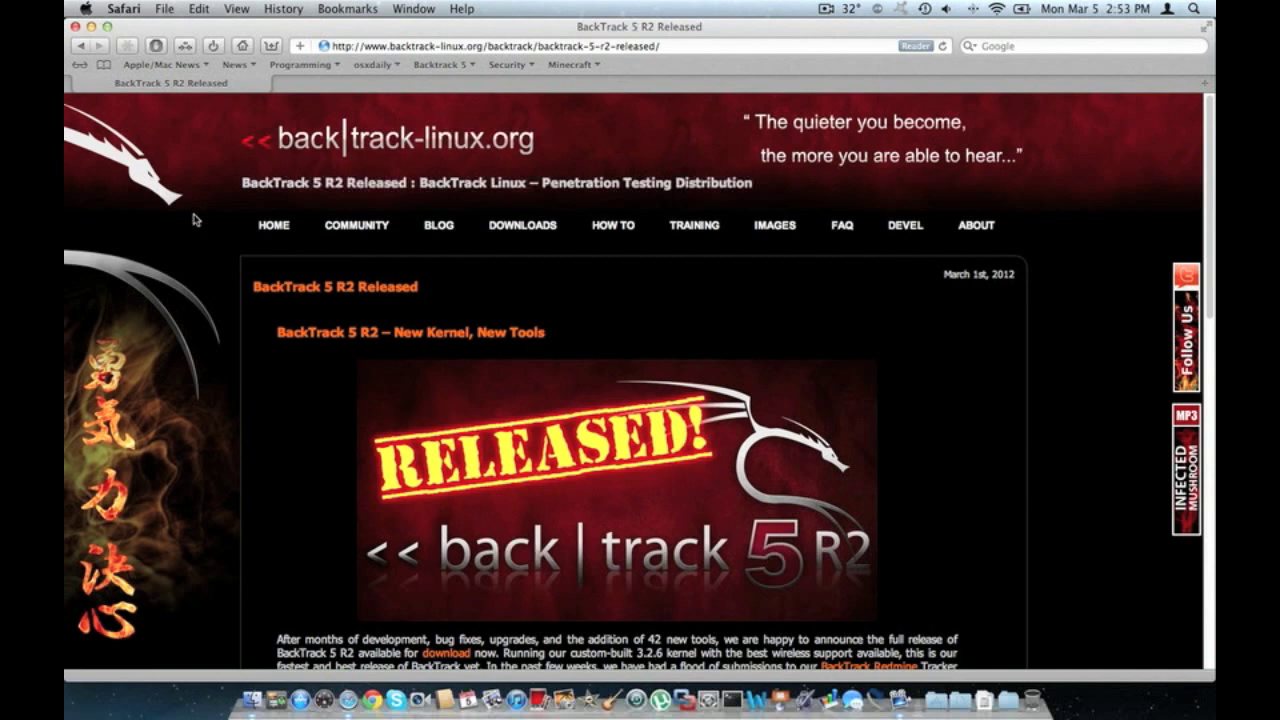
scroll(down, 3)
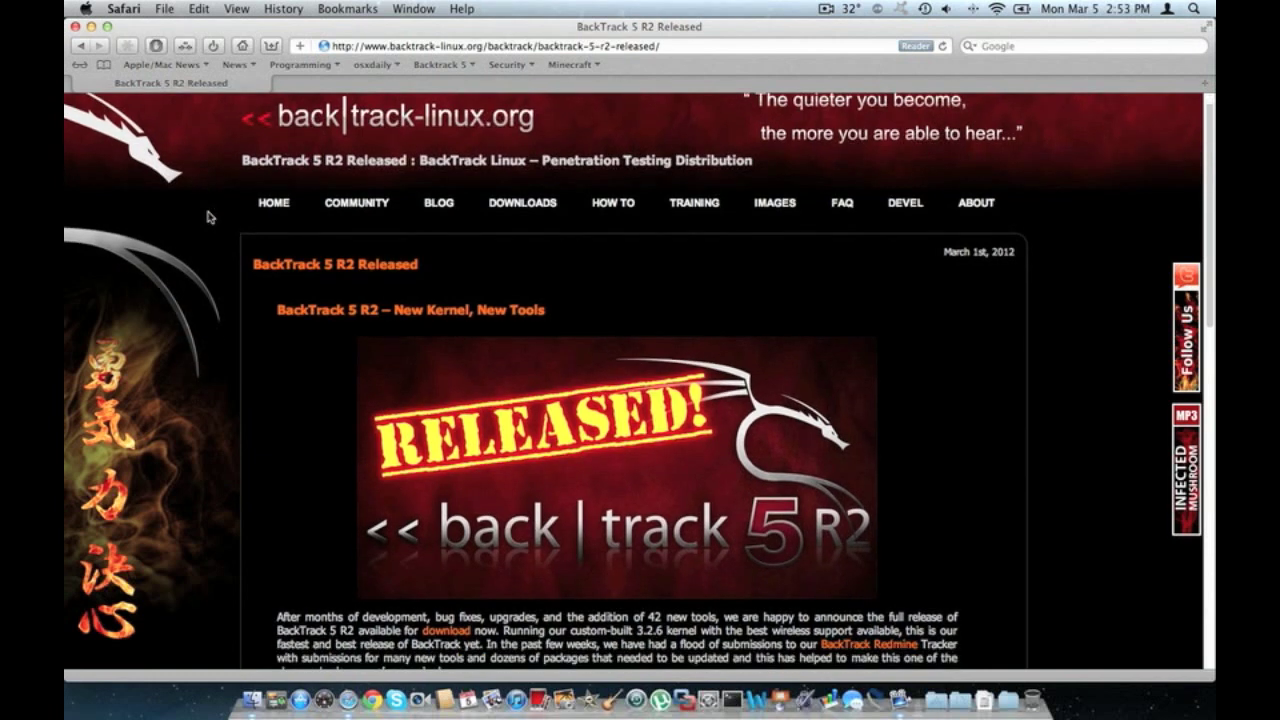
mouse_move(216, 219)
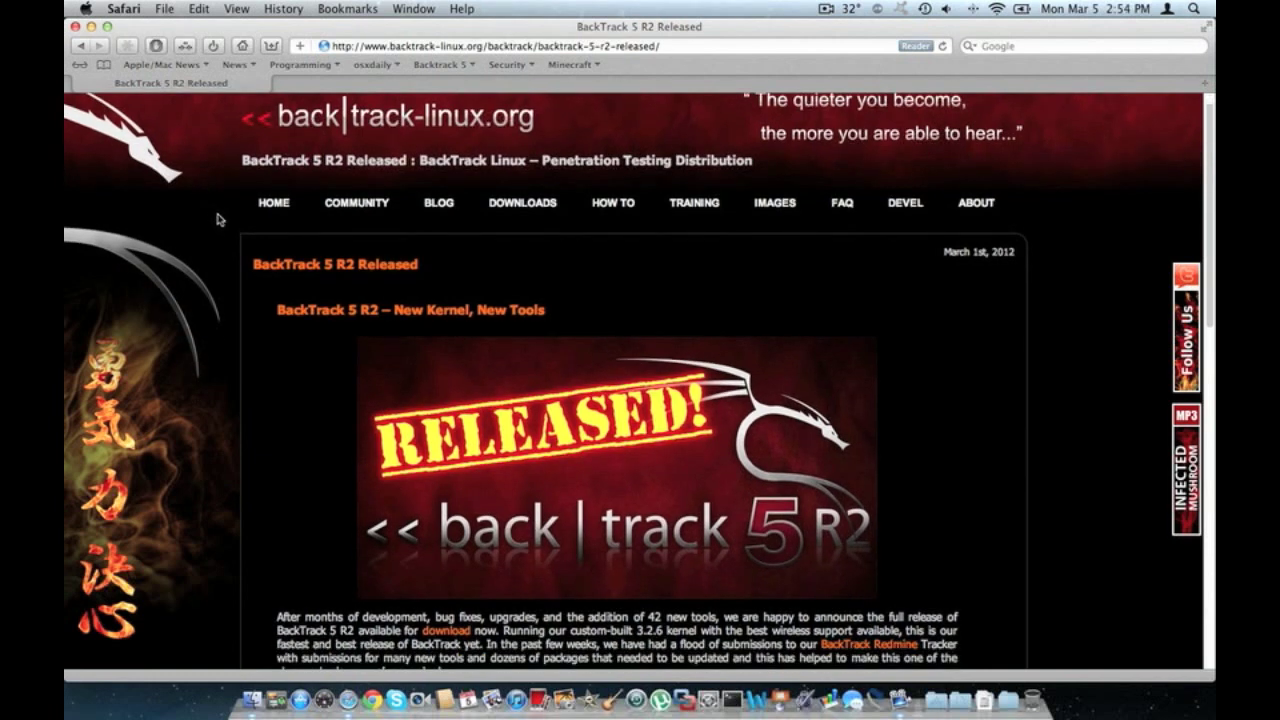